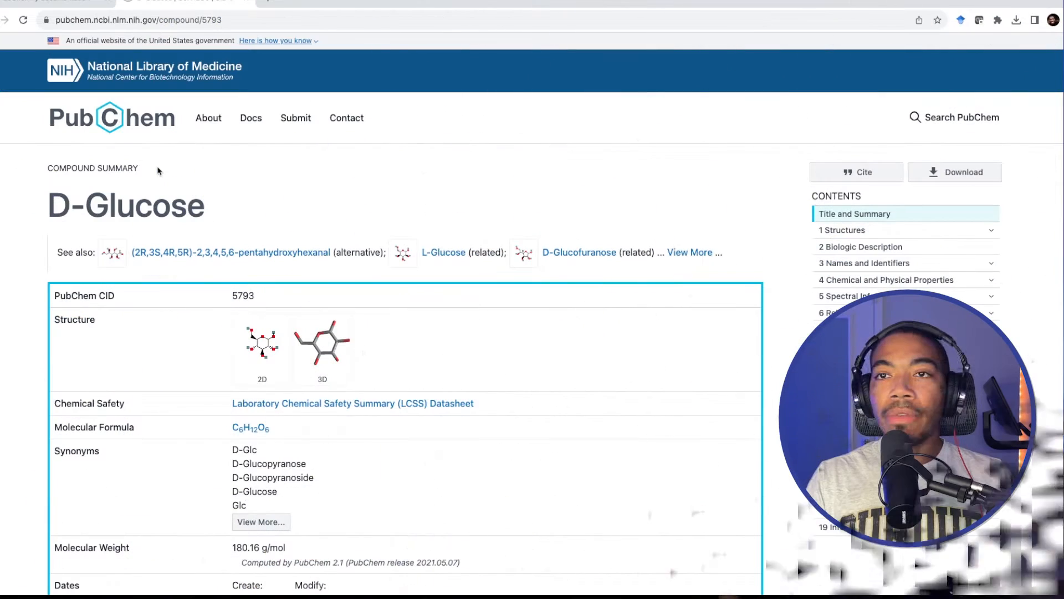
mouse_move(150, 177)
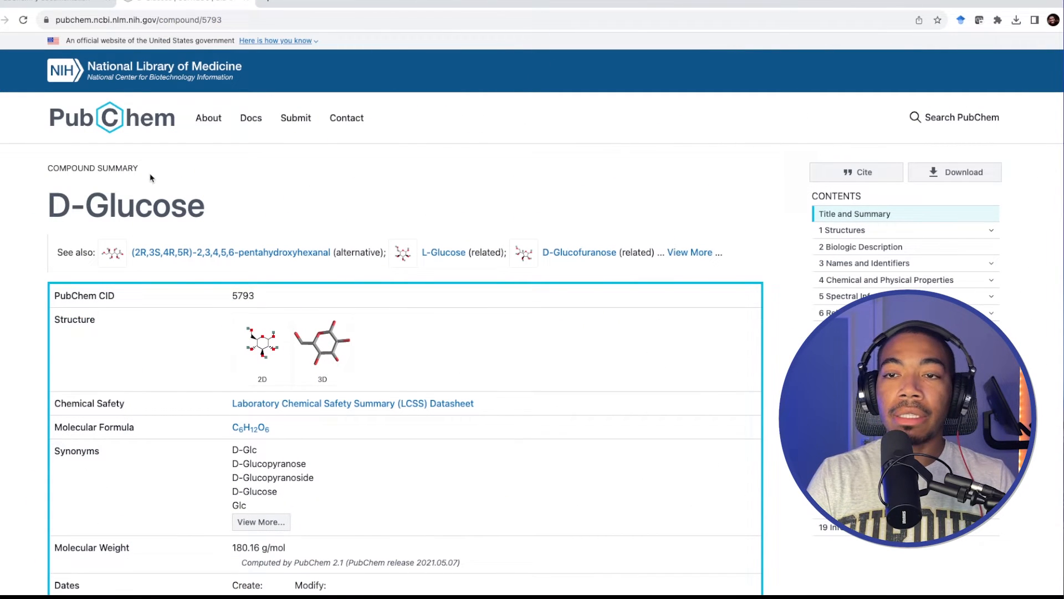
mouse_move(115, 286)
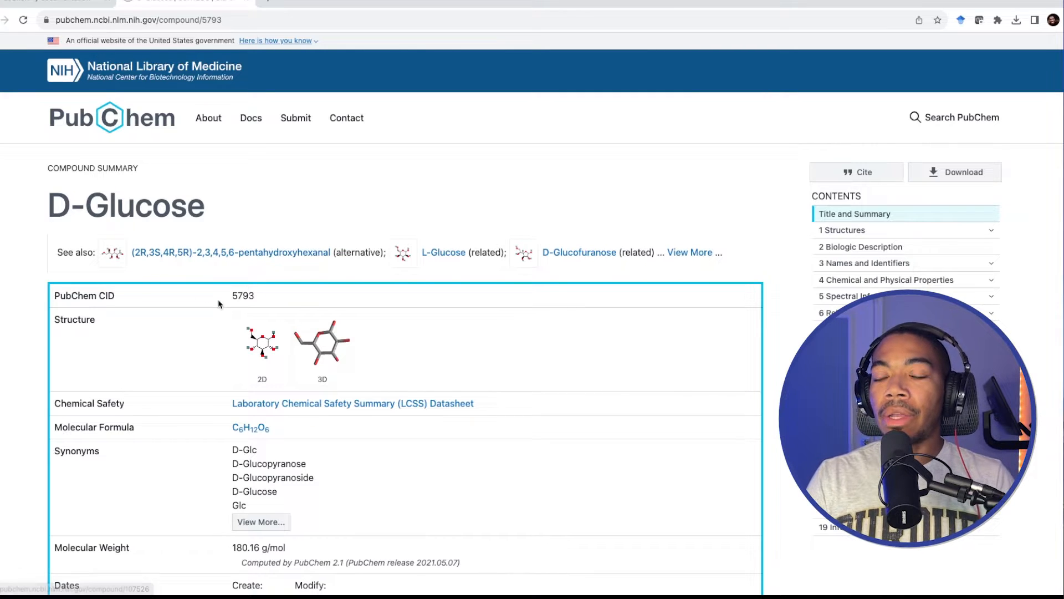
mouse_move(186, 262)
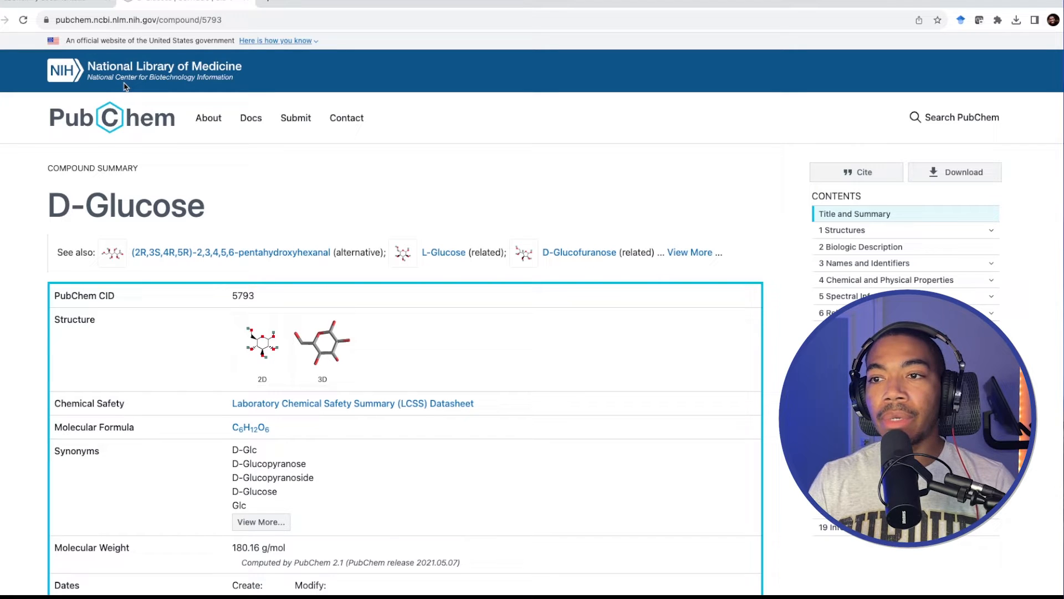
mouse_move(280, 225)
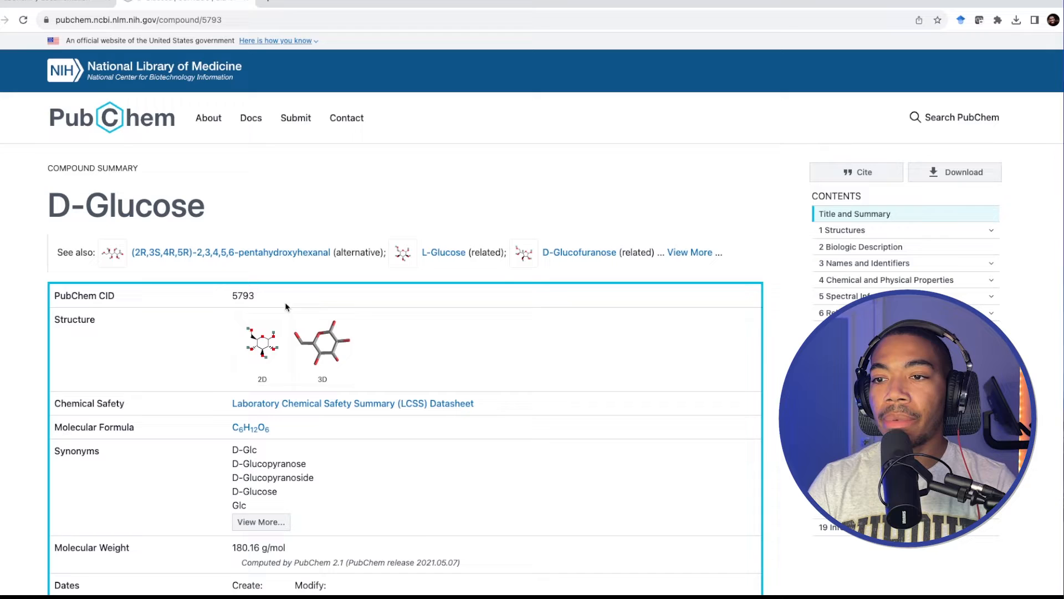
Step: Jump to the full list of glucose synonyms on the PubChem page and scroll through it
scroll("down", 3)
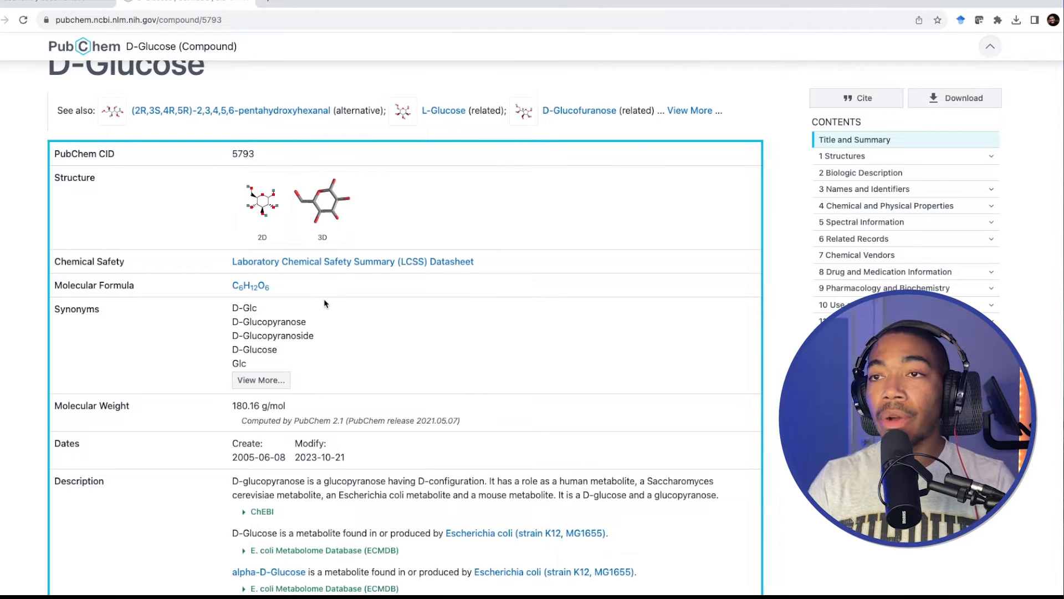
mouse_move(261, 201)
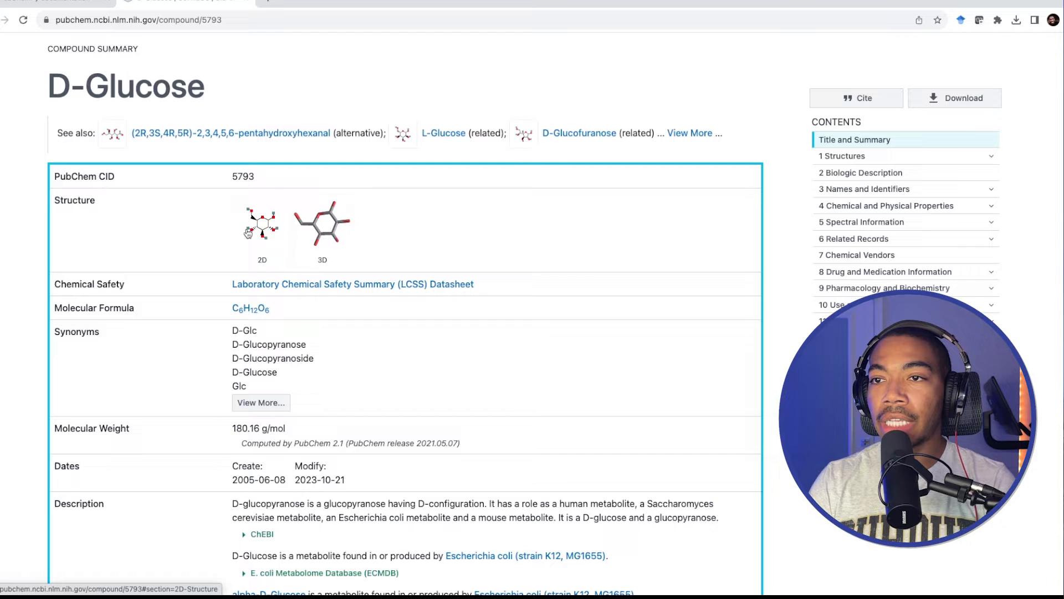
mouse_move(328, 287)
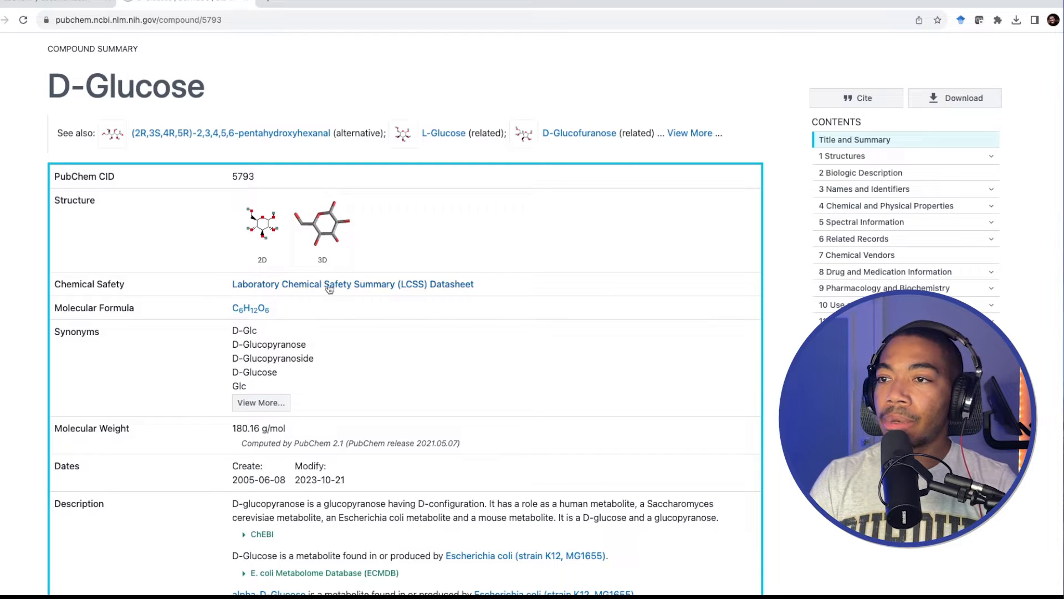
mouse_move(250, 313)
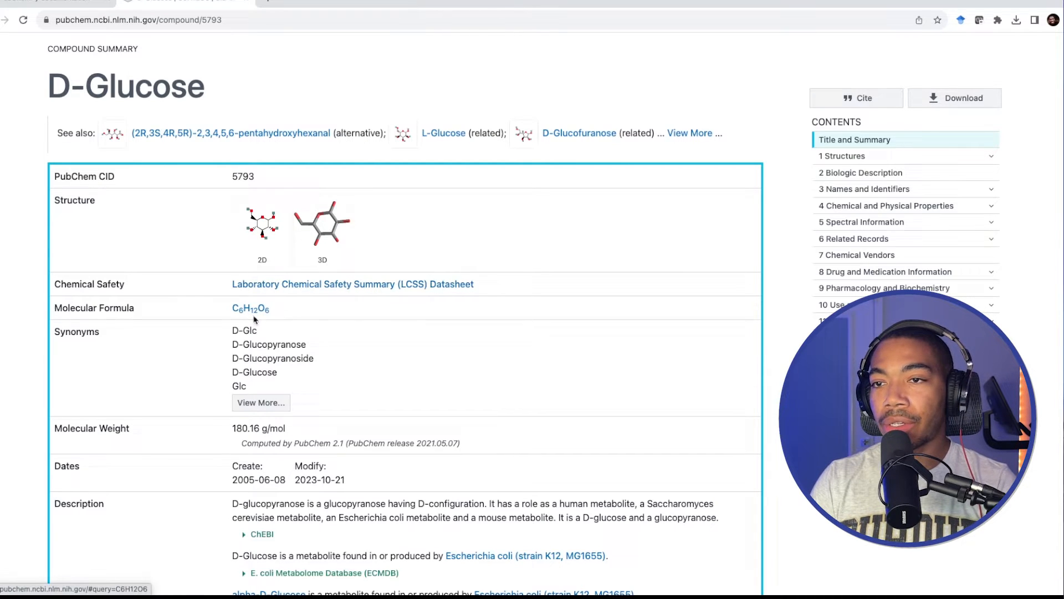
scroll("down", 3)
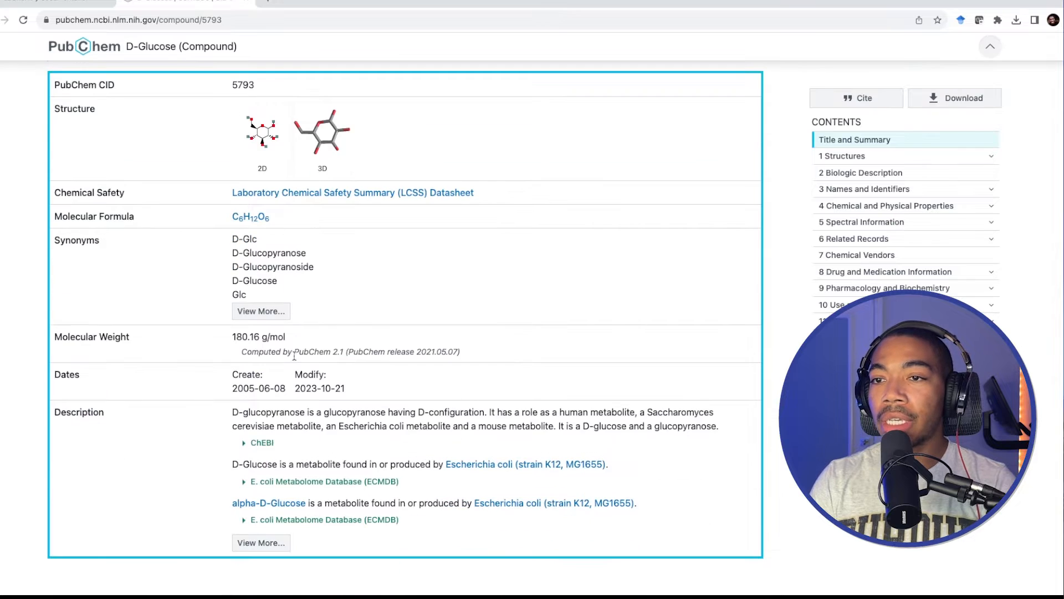
left_click(866, 188)
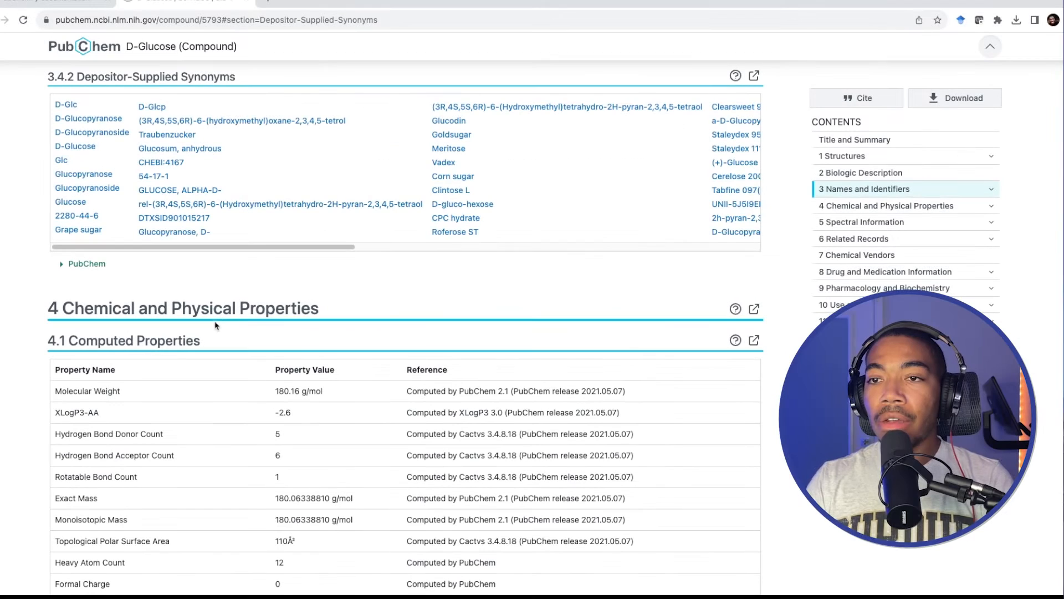
scroll("down", 3)
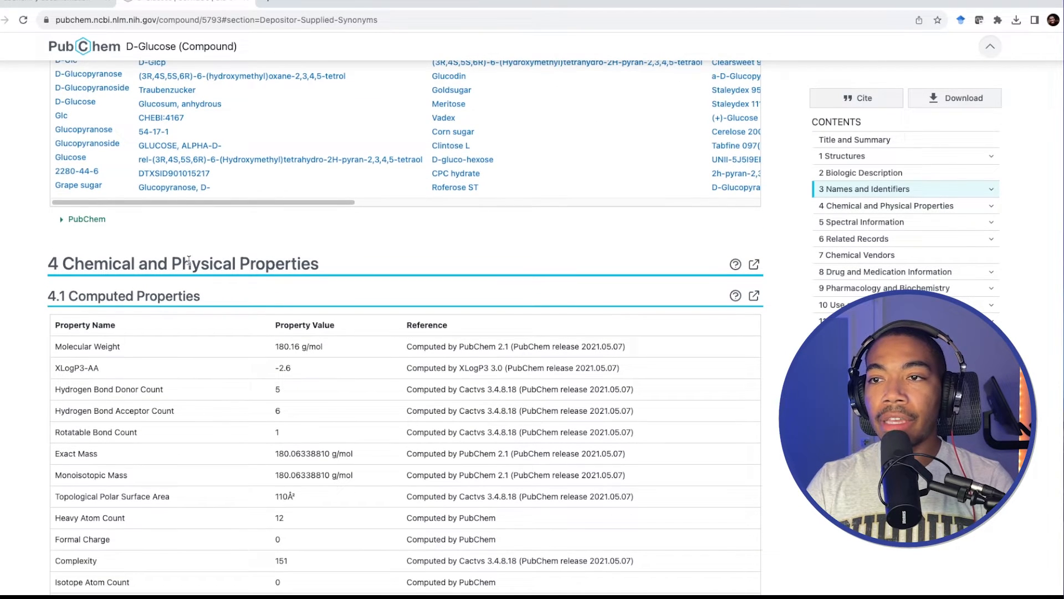
scroll("down", 3)
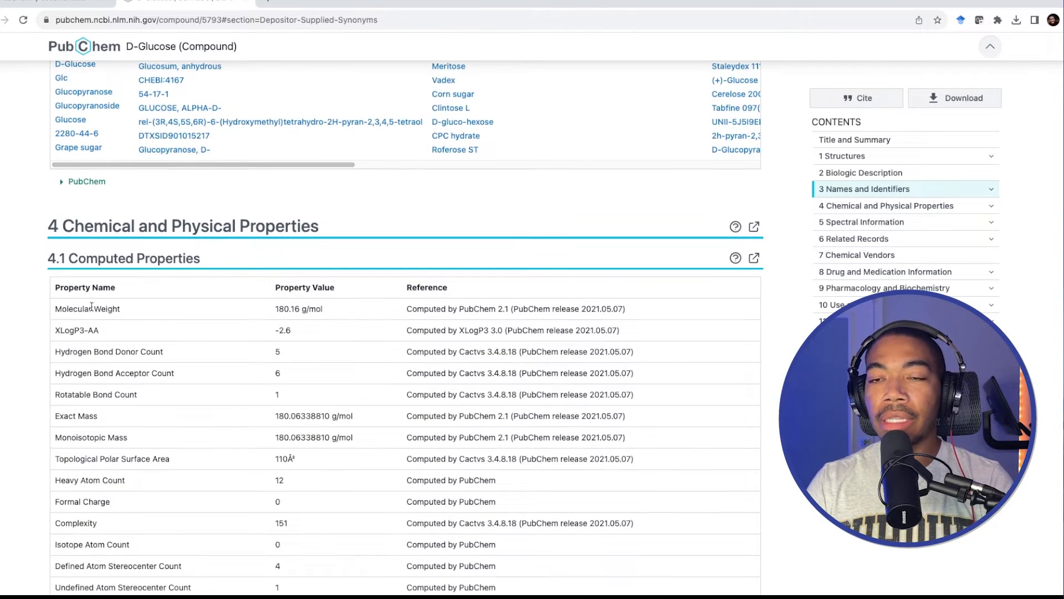
mouse_move(115, 413)
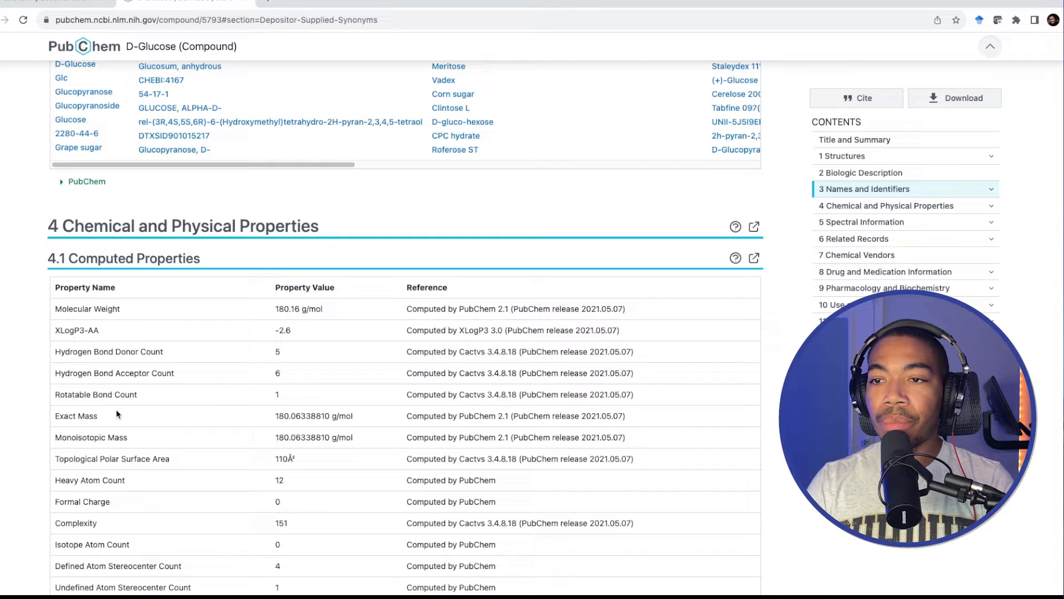
scroll("down", 3)
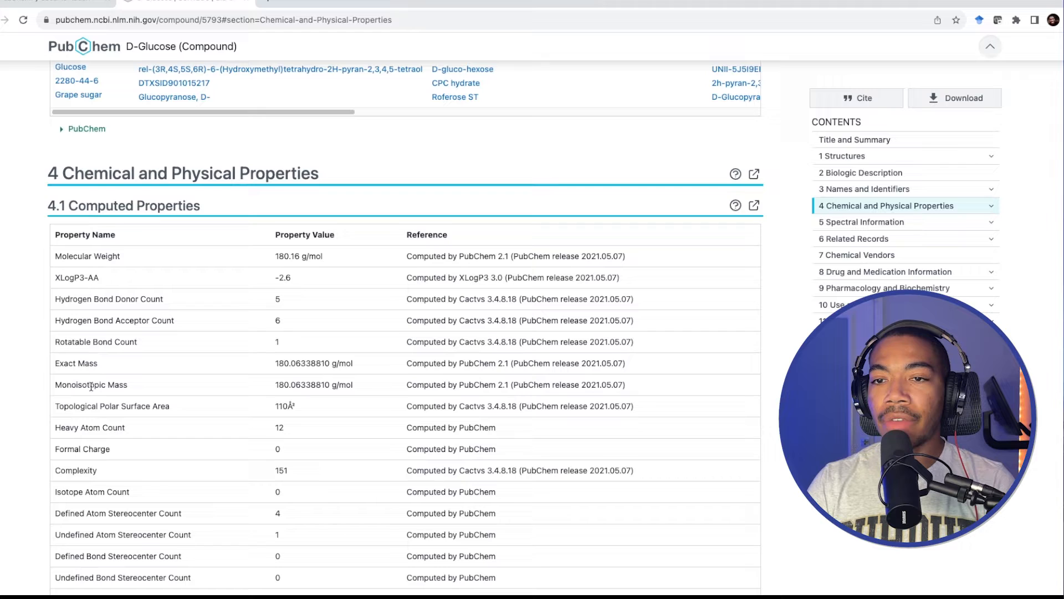
scroll("down", 3)
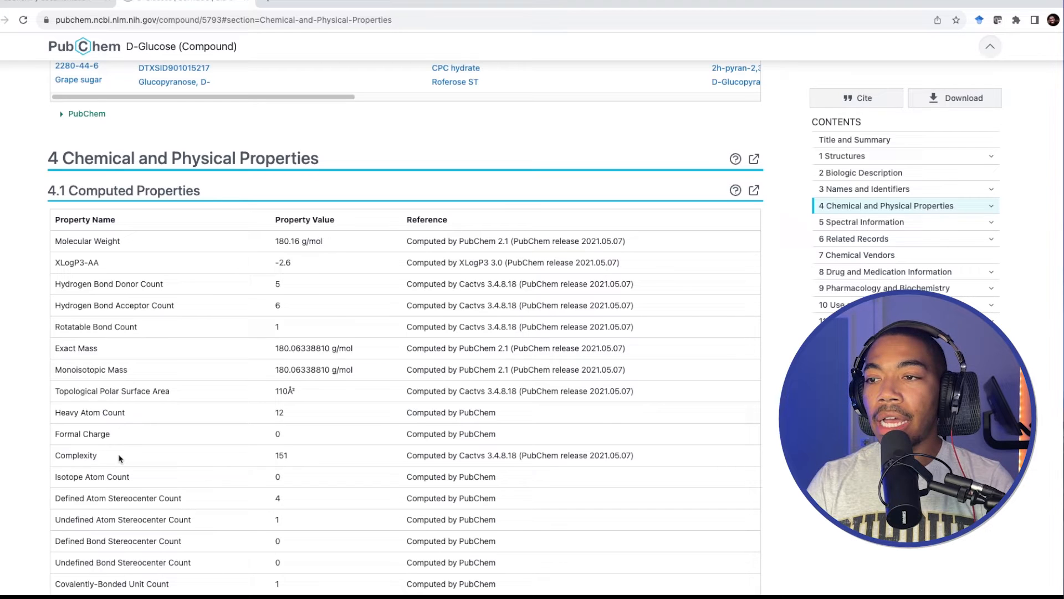
scroll("down", 3)
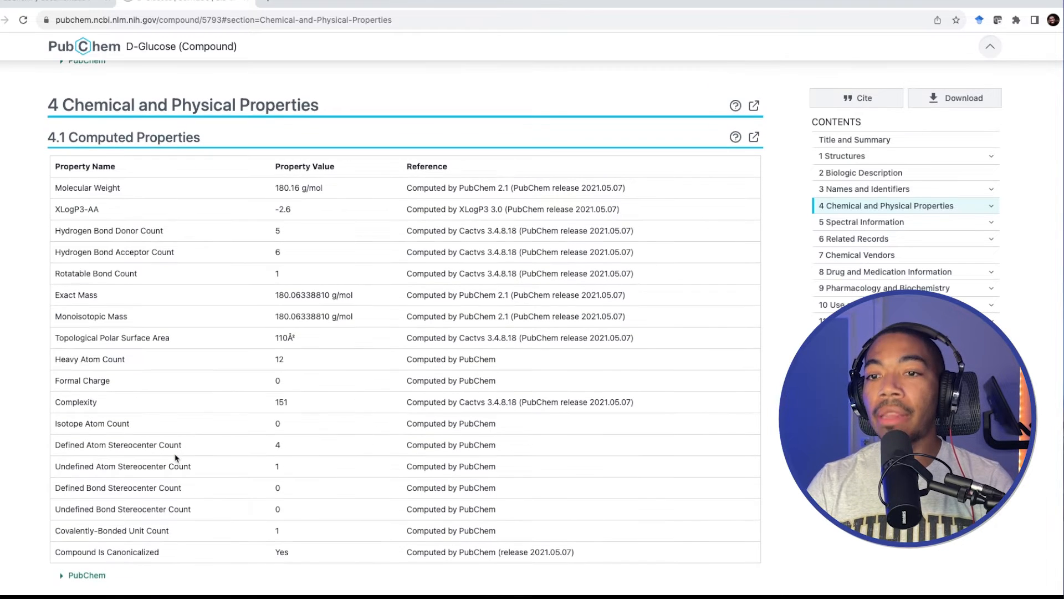
scroll("down", 3)
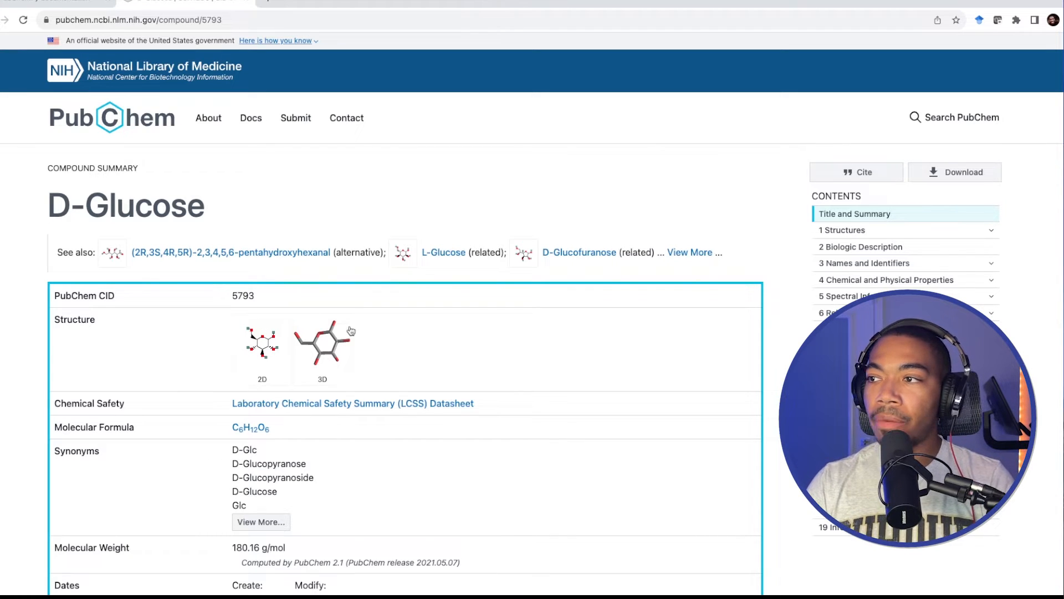
mouse_move(455, 347)
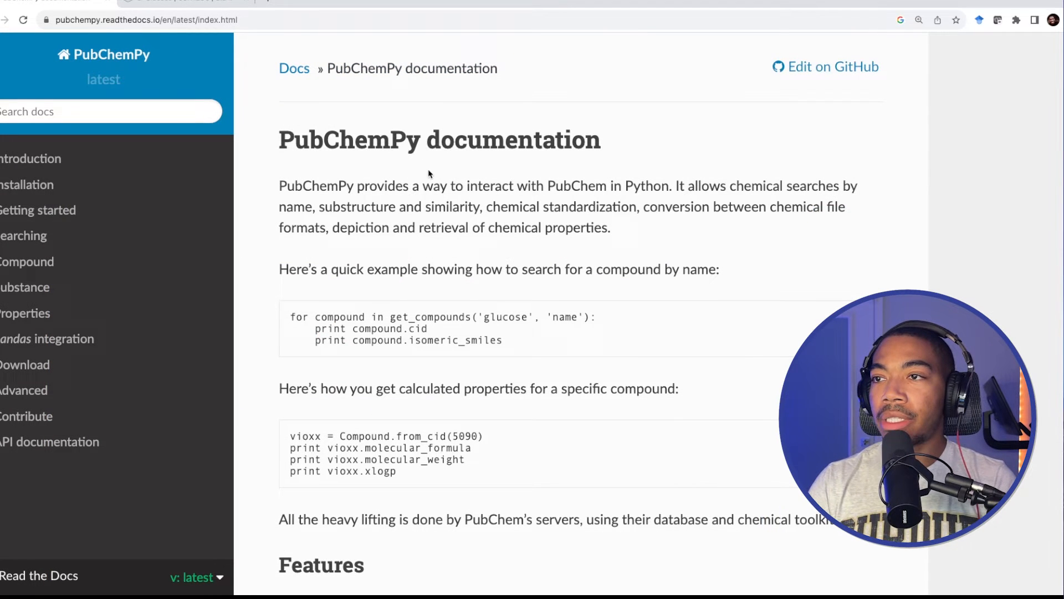
mouse_move(533, 191)
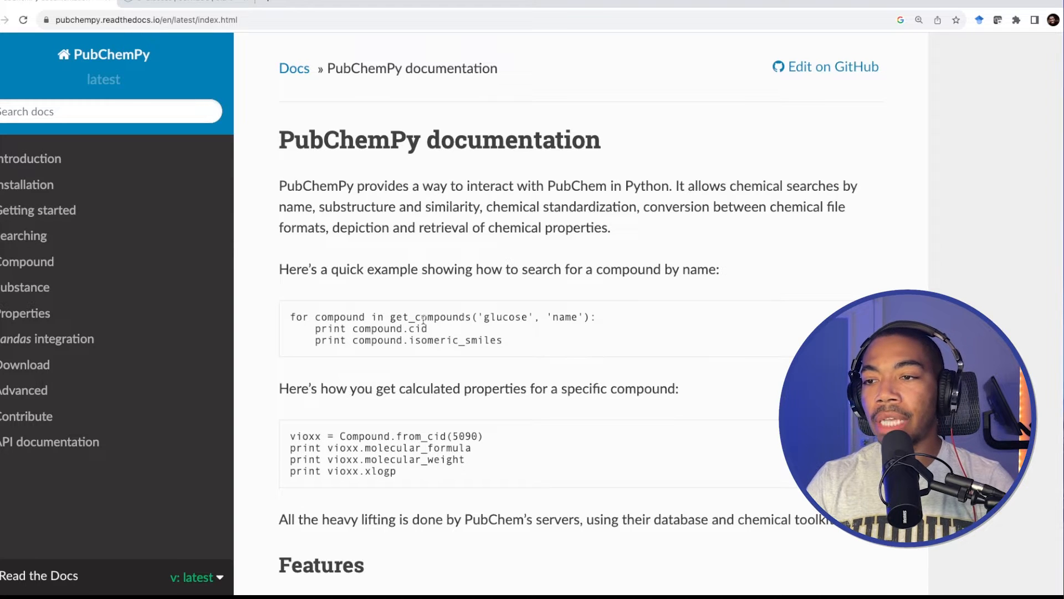
mouse_move(431, 381)
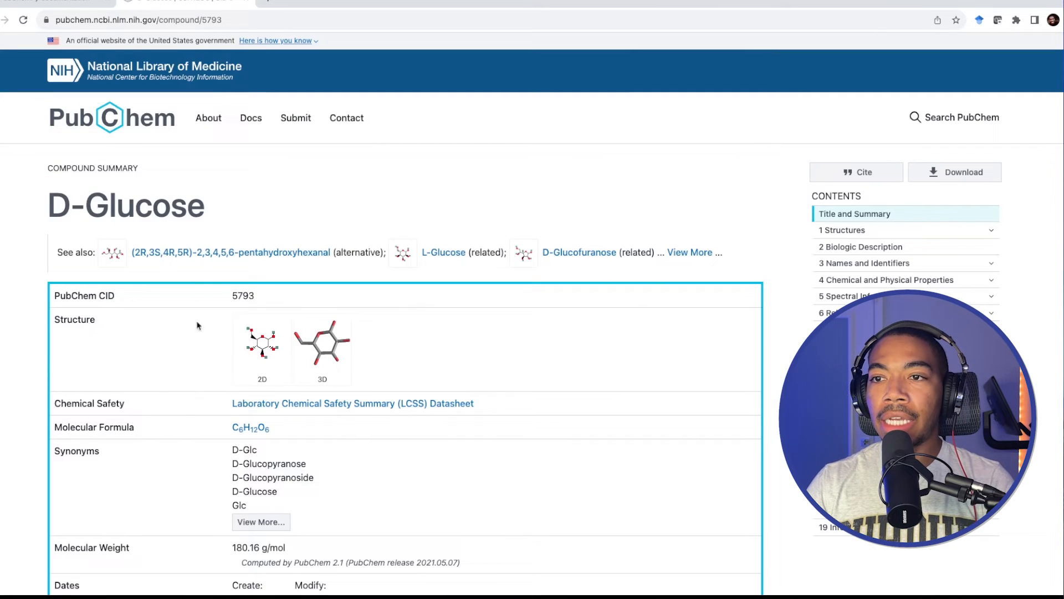
Step: Select the word CID on PubChem, then from_cid in the PubChemPy Vioxx example code
double_click(107, 294)
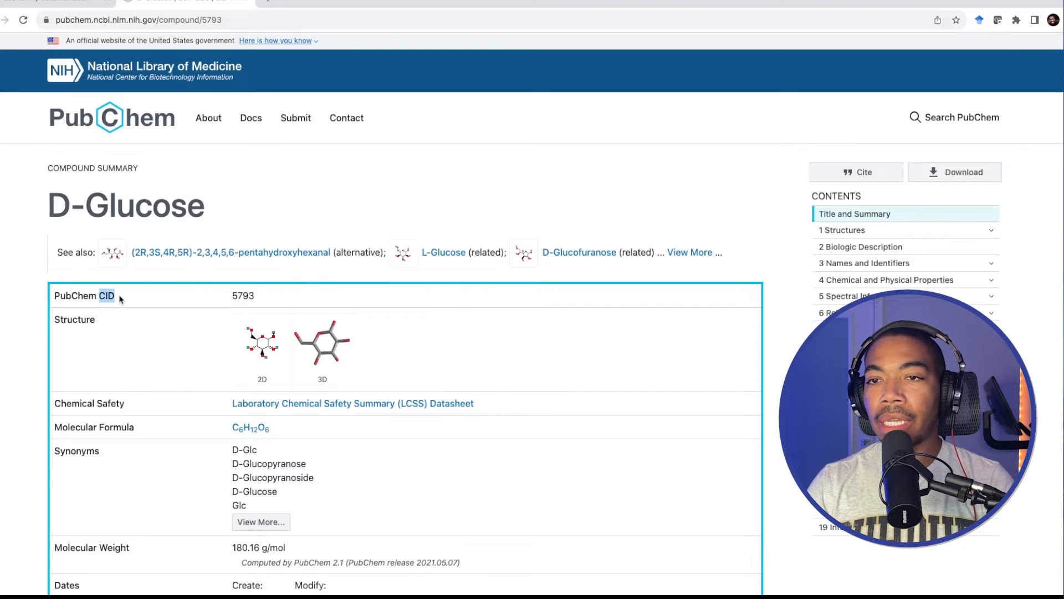
double_click(241, 295)
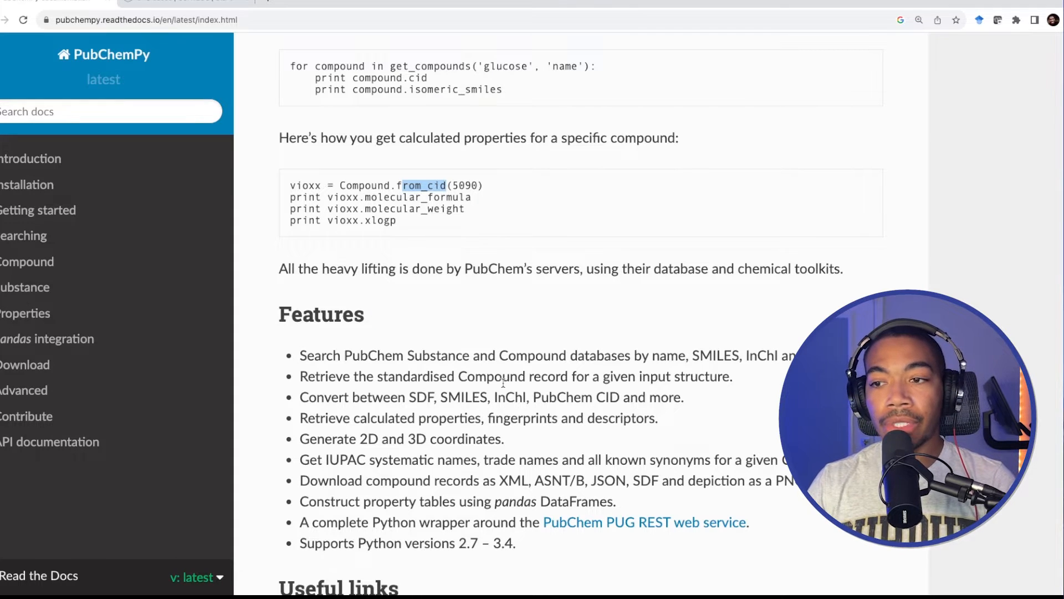
Step: Scroll the overview and move into the pandas integration guide, heading toward the Advanced section
scroll("down", 3)
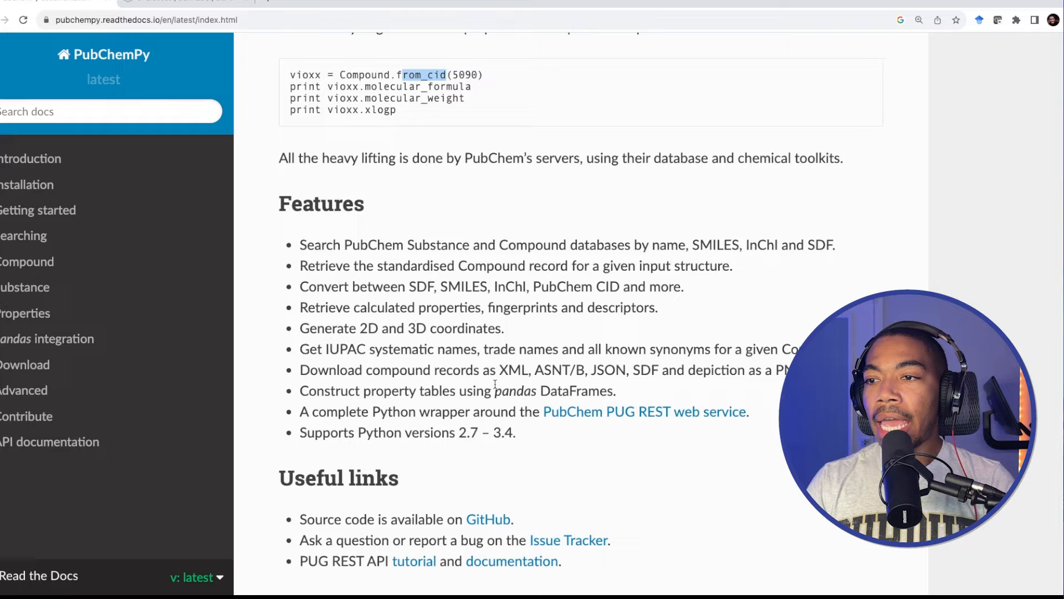
scroll("down", 3)
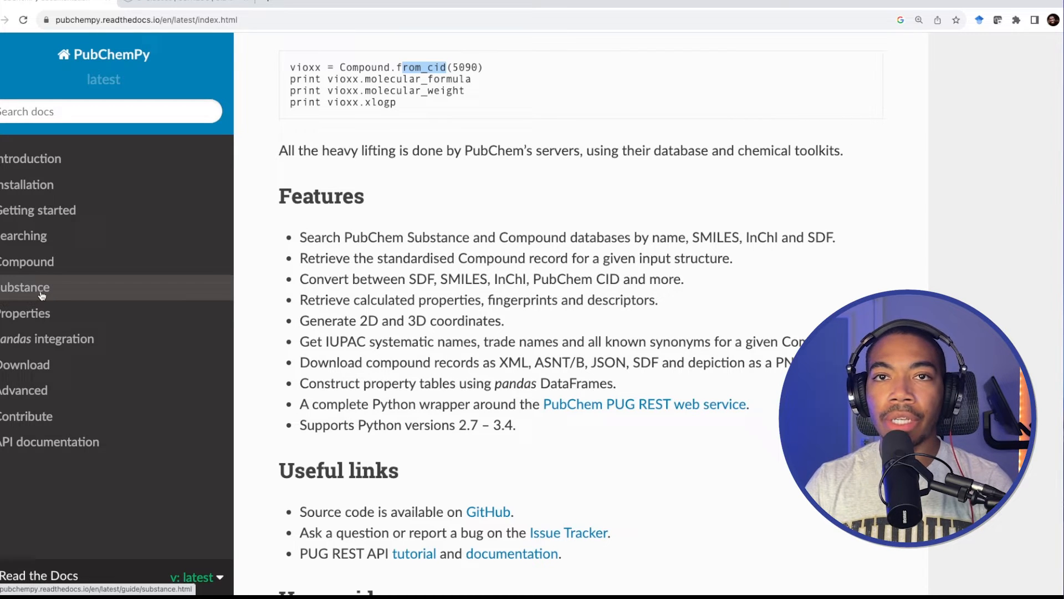
mouse_move(46, 339)
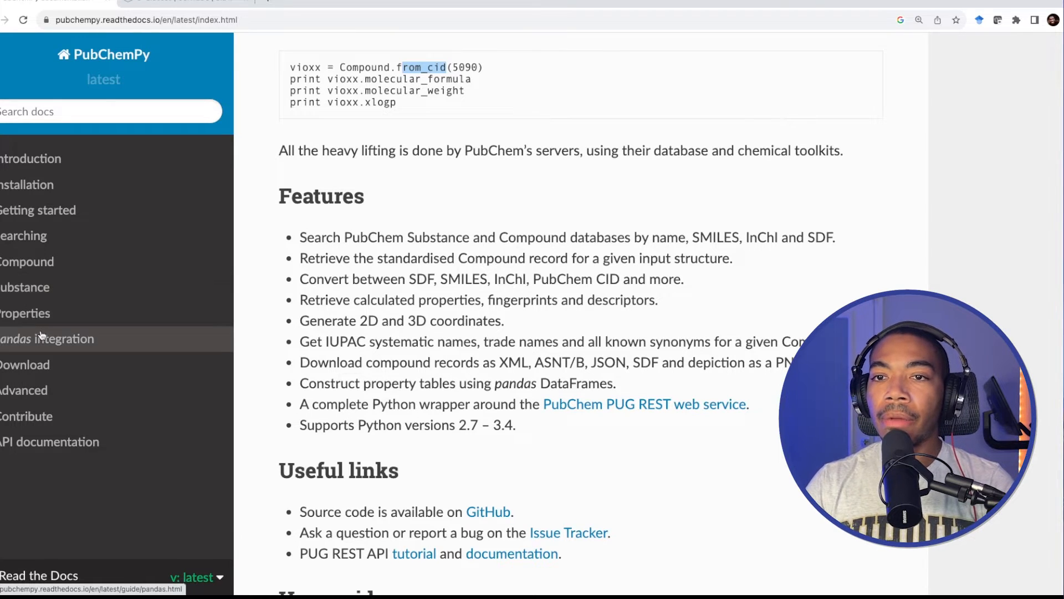
left_click(46, 339)
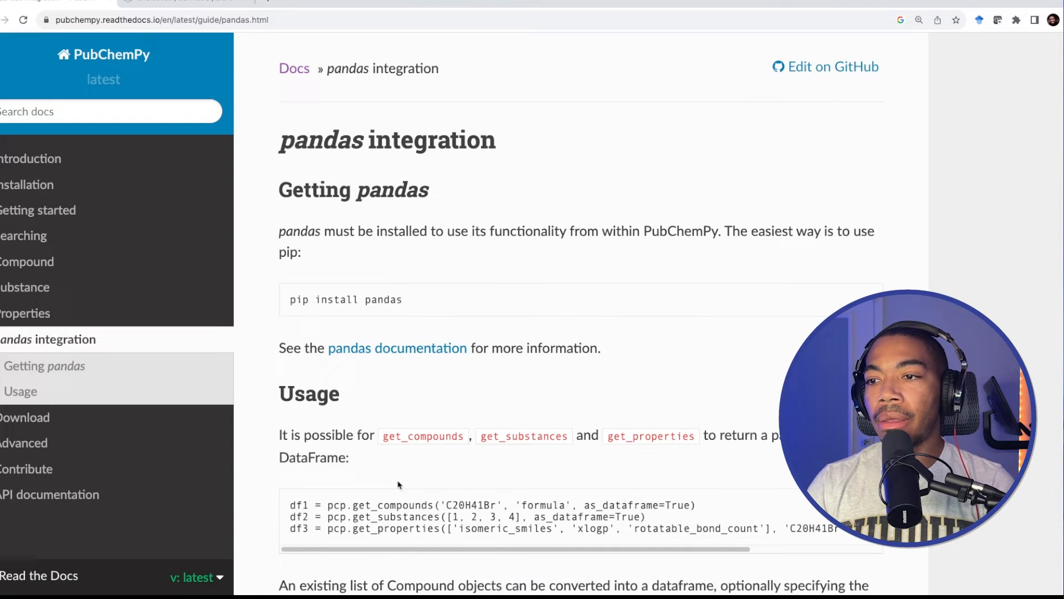
scroll("down", 3)
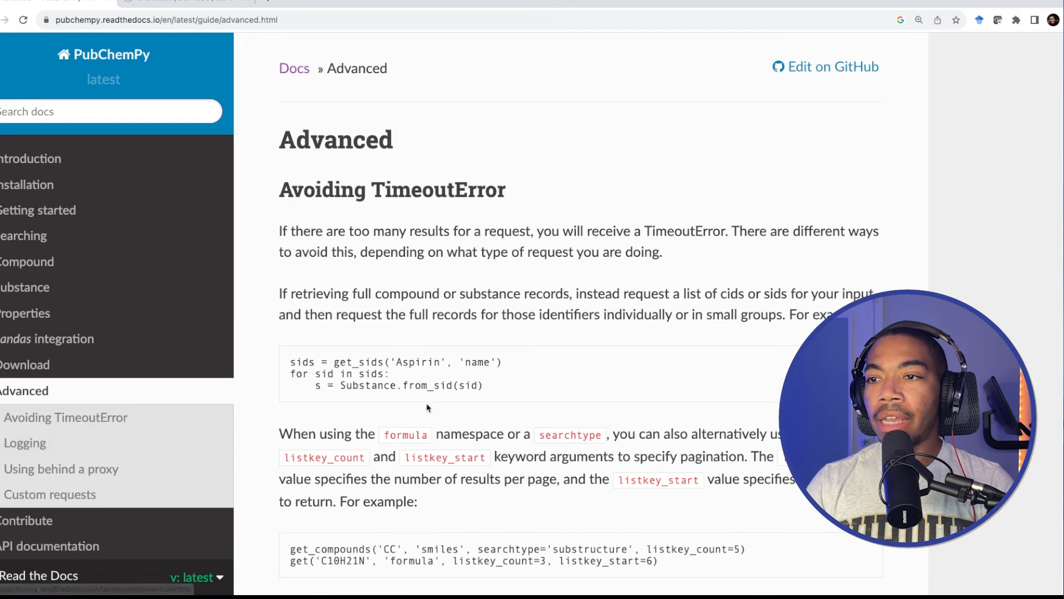
scroll("down", 3)
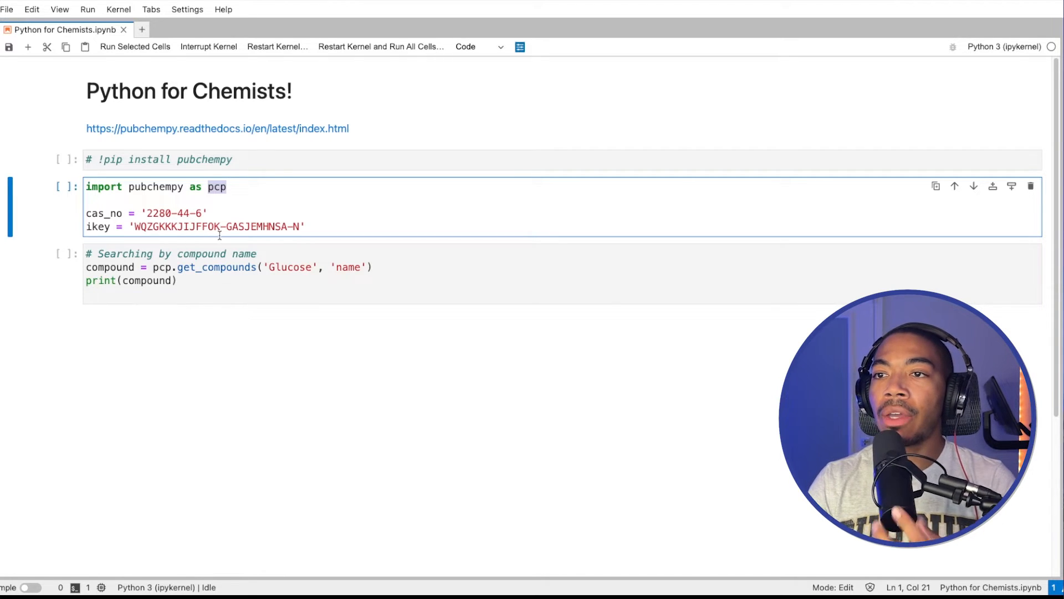
Step: Run the glucose name-search cell with get_compounds('Glucose', 'name')
key("Shift+Enter")
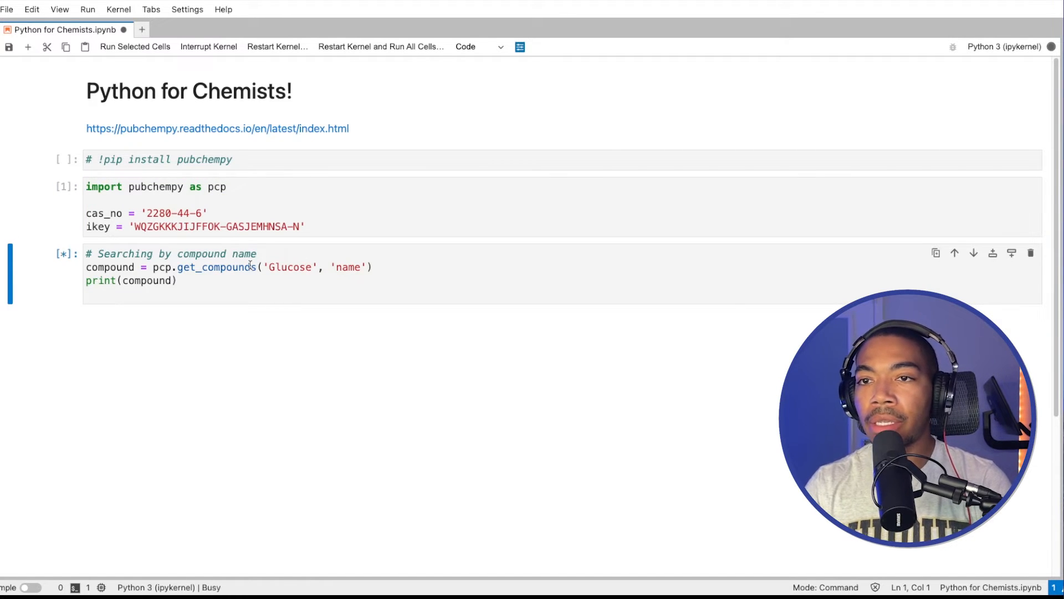
Step: Write cells checking type(compound), compound[0] and type(compound[0]) for the glucose result
type("type(compound")
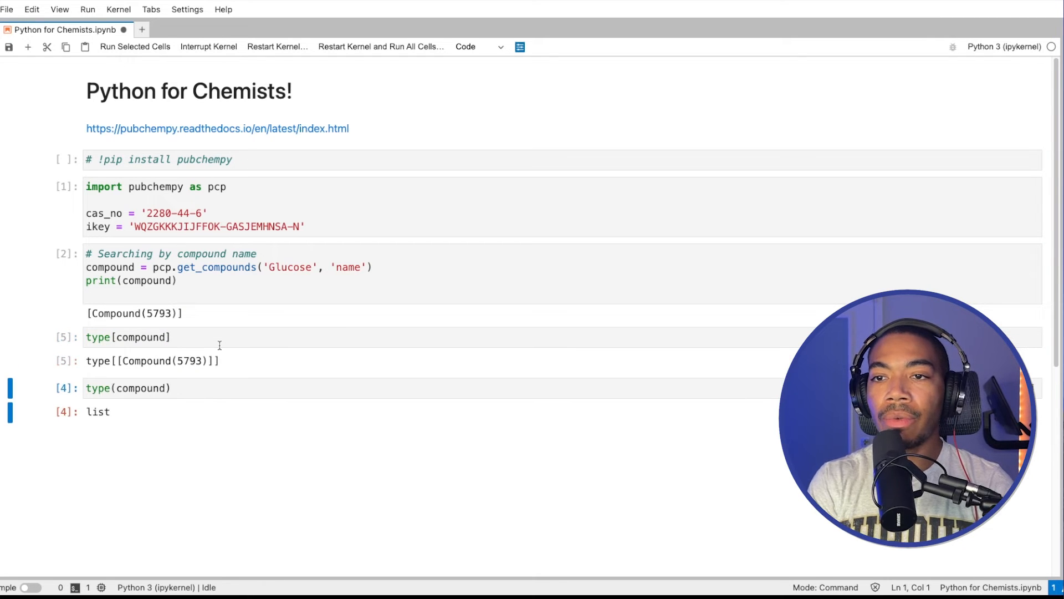
left_click(127, 388)
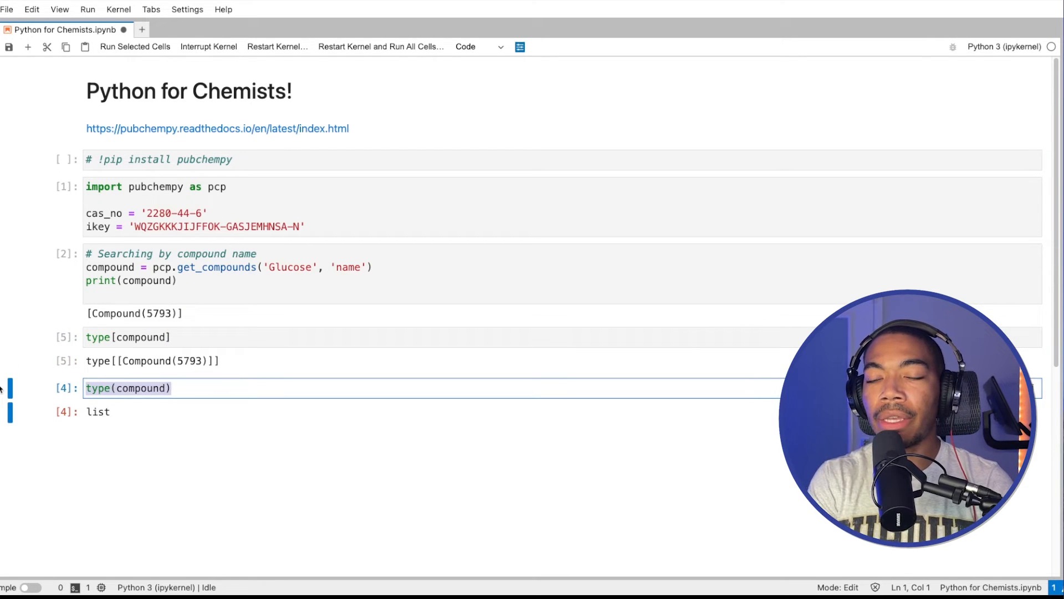
type("como")
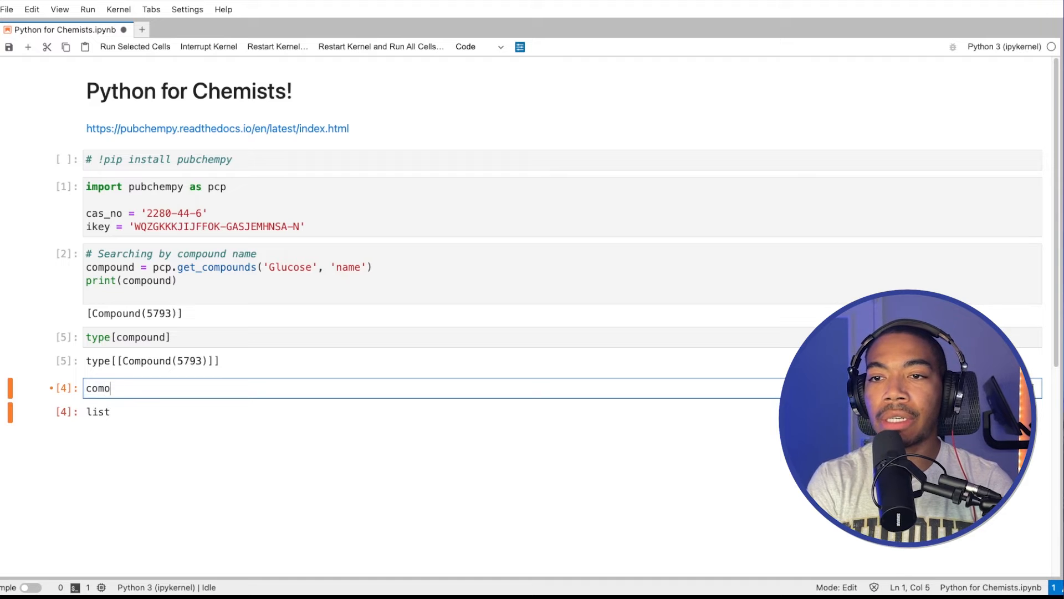
type("compound.get")
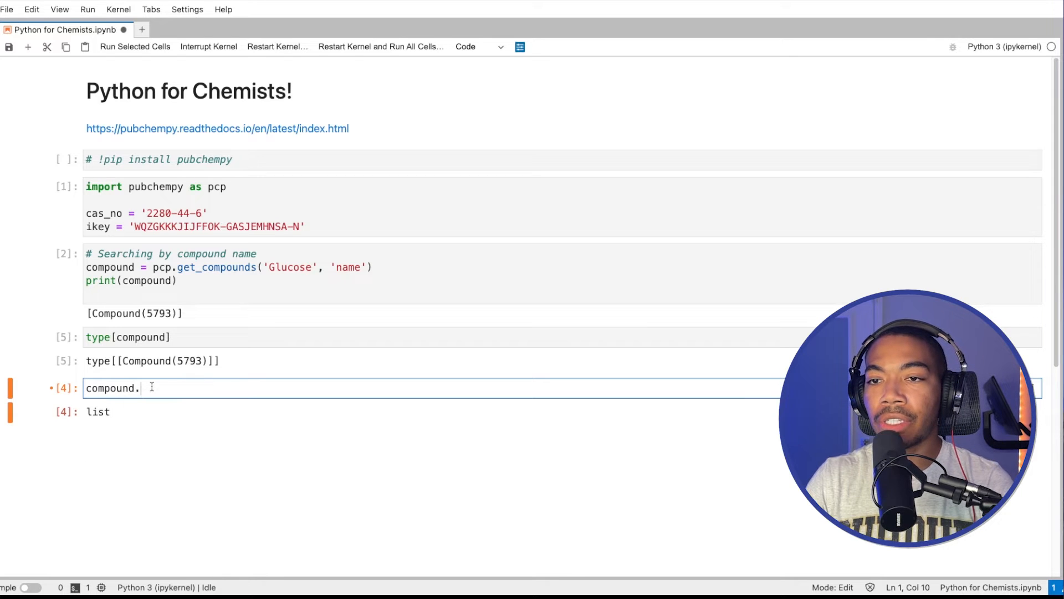
key("Backspace")
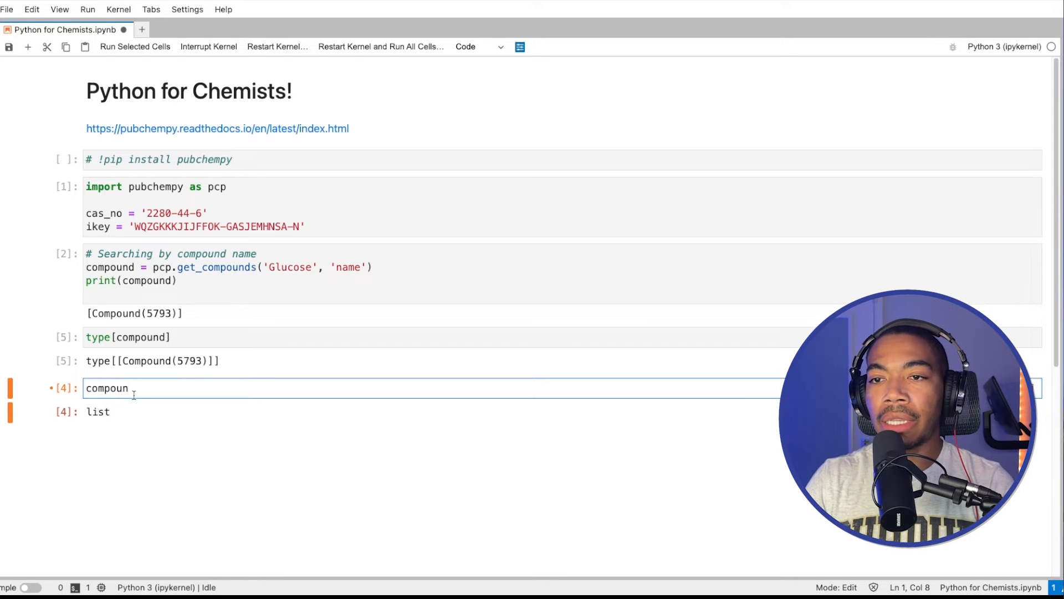
type("d")
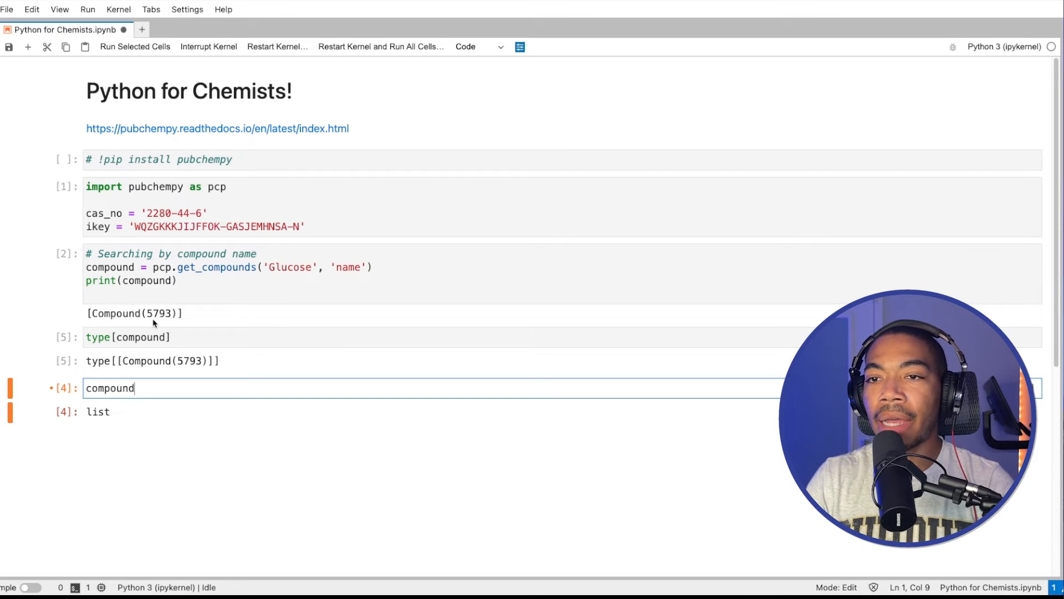
type("[0")
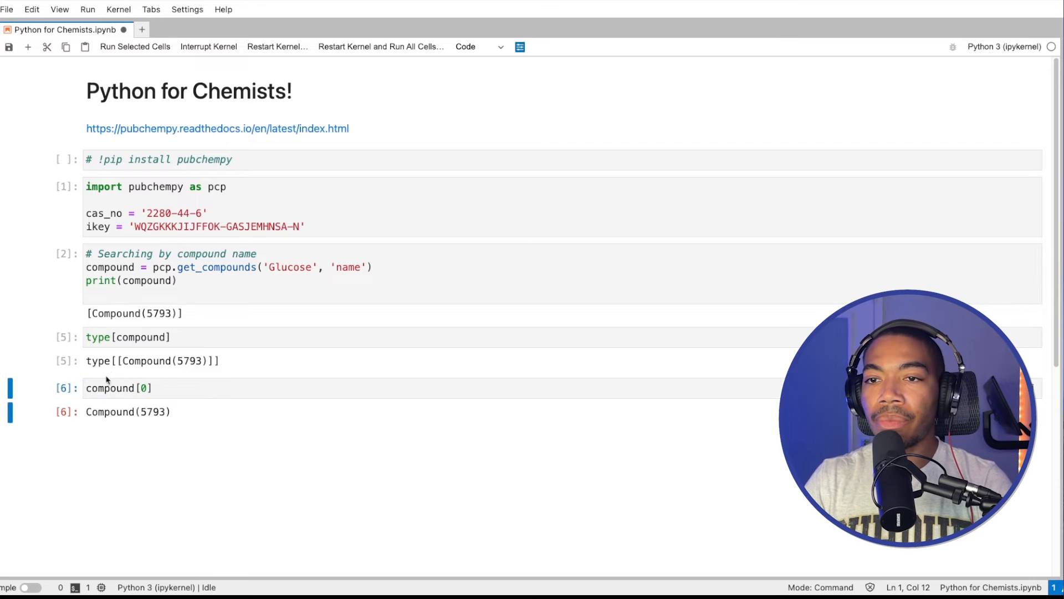
type("type(")
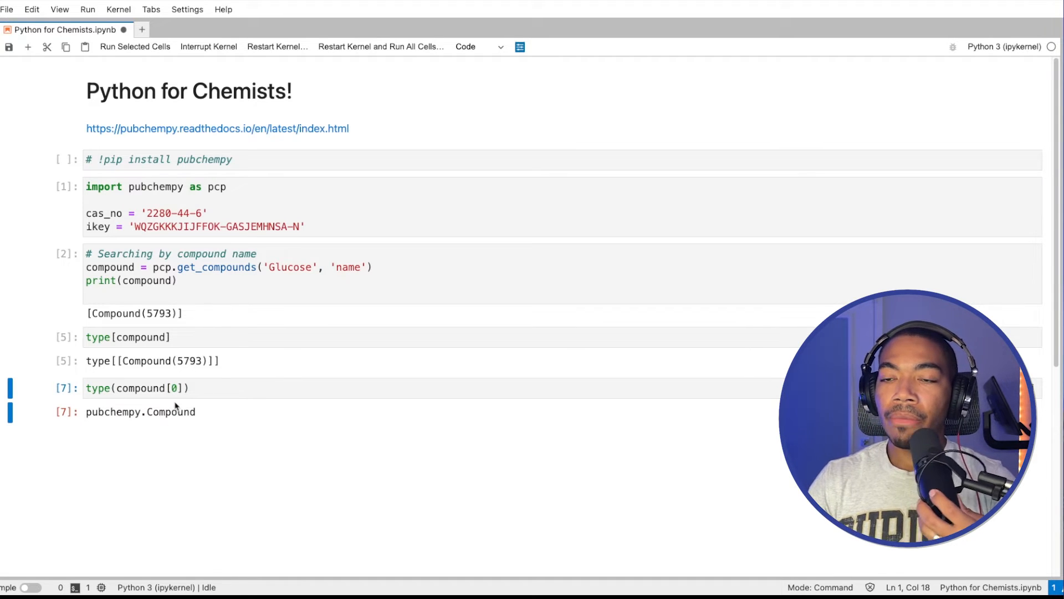
Step: Query compound[0].molecular_formula and molecular_weight, then pick up the name-search line to reuse
left_click(169, 388)
type("compound[0")
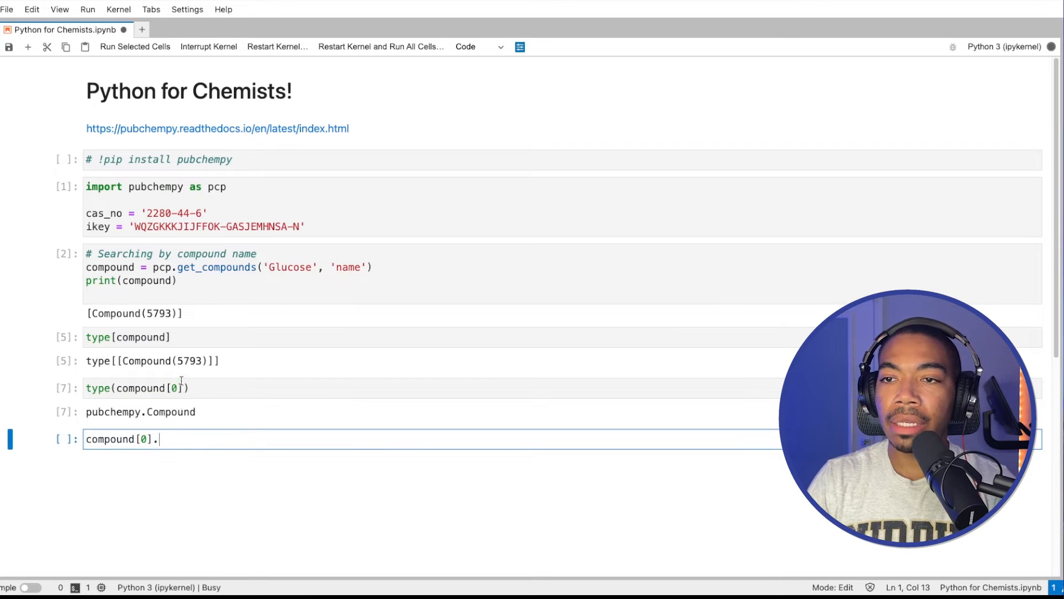
type(".")
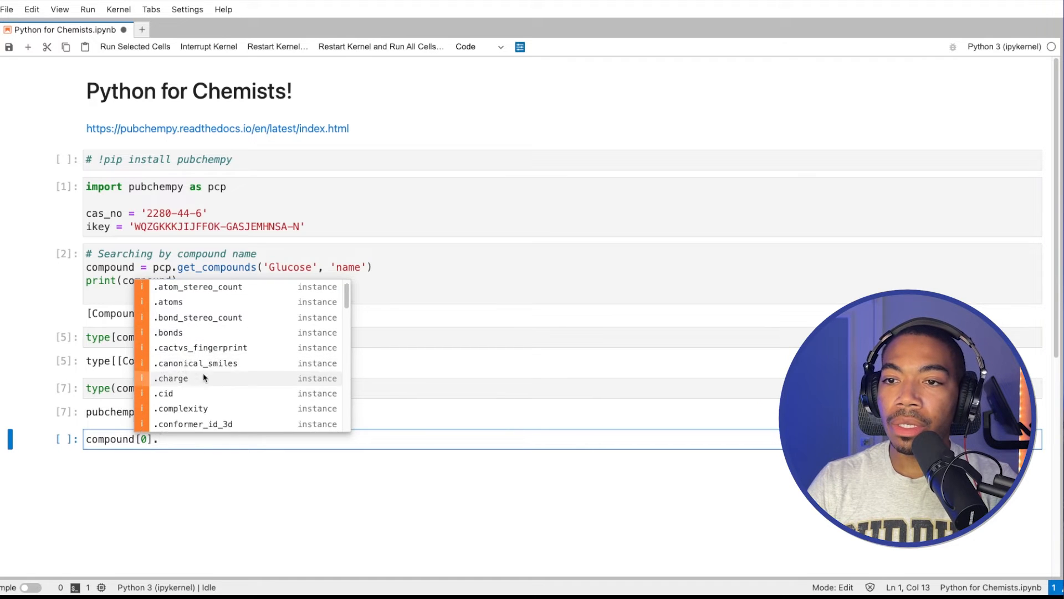
type("molecular_formula")
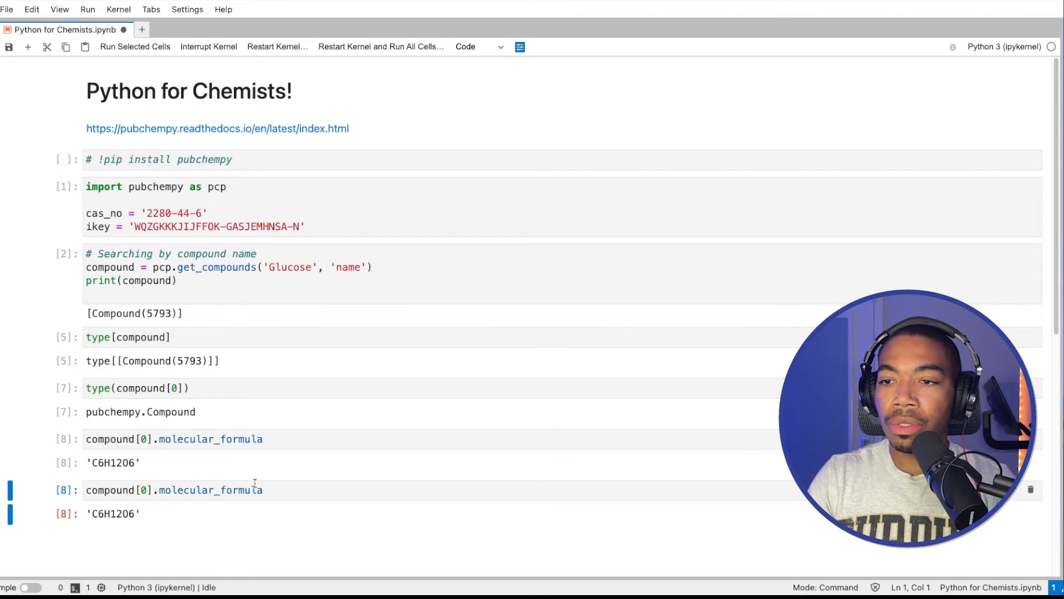
type("molecular_weight")
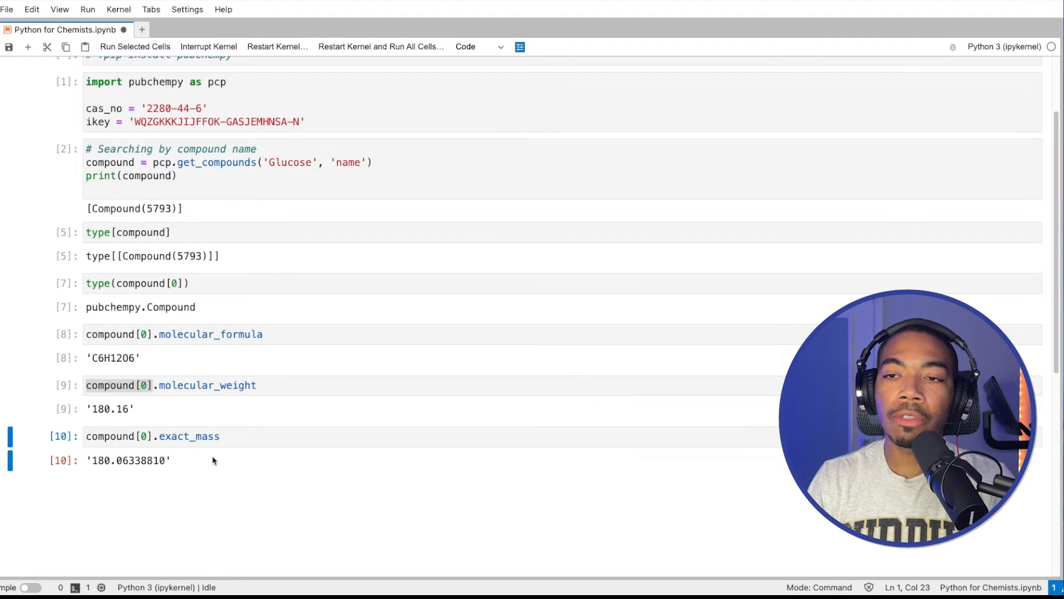
left_click(189, 436)
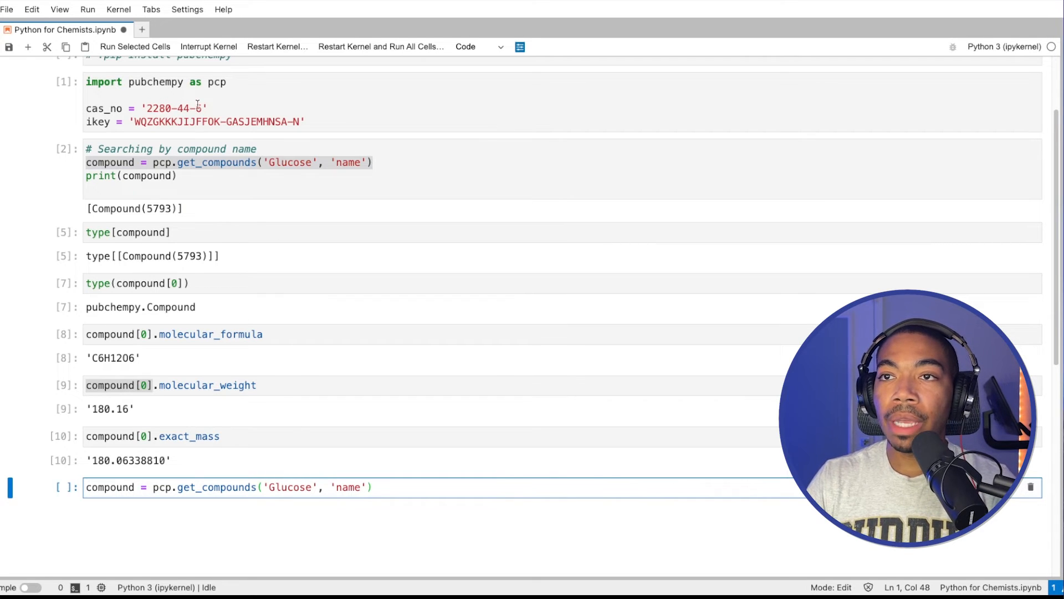
Step: Run the CAS-number search, then write compound, compound[0] and compound[0].synonyms cells
key("ctrl+s")
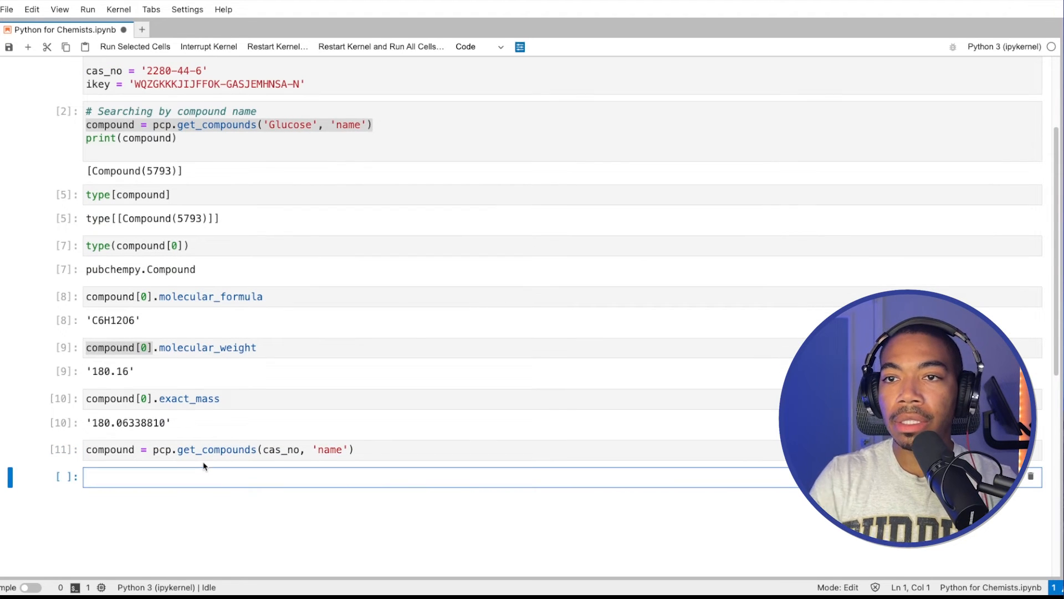
type("compound")
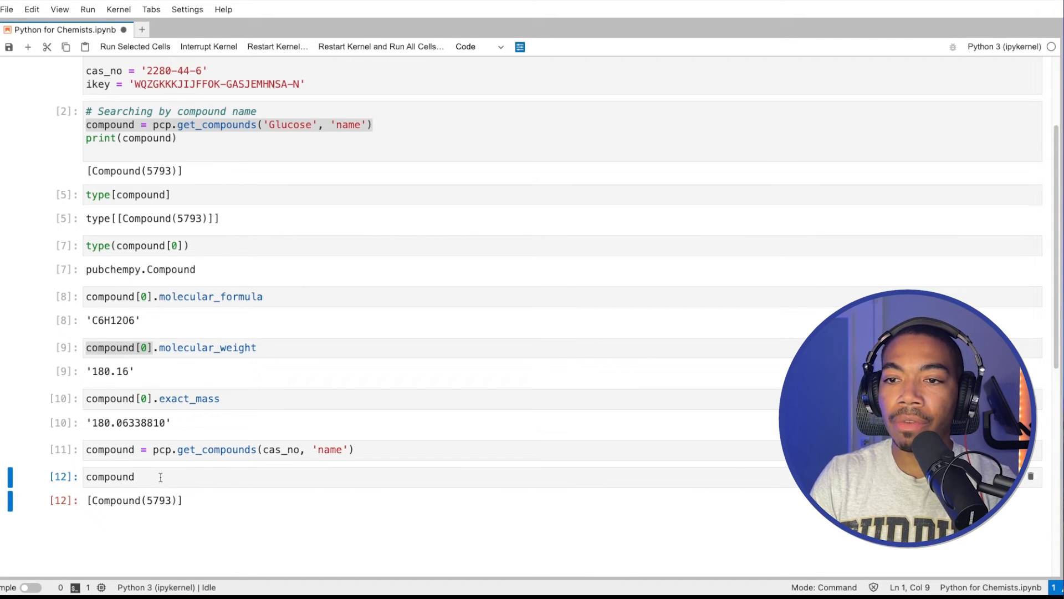
type("[0")
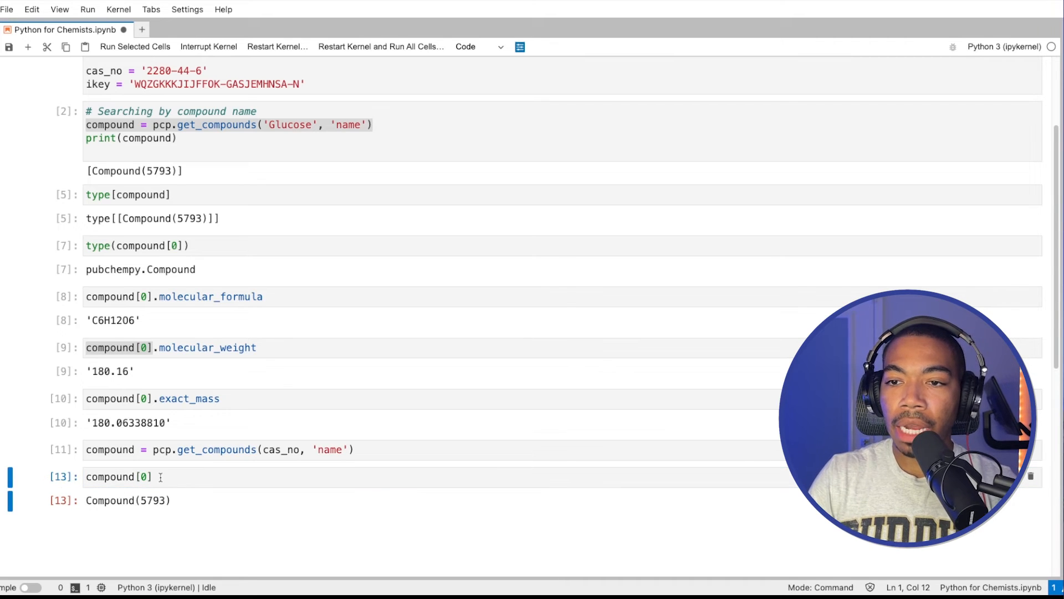
left_click(181, 477)
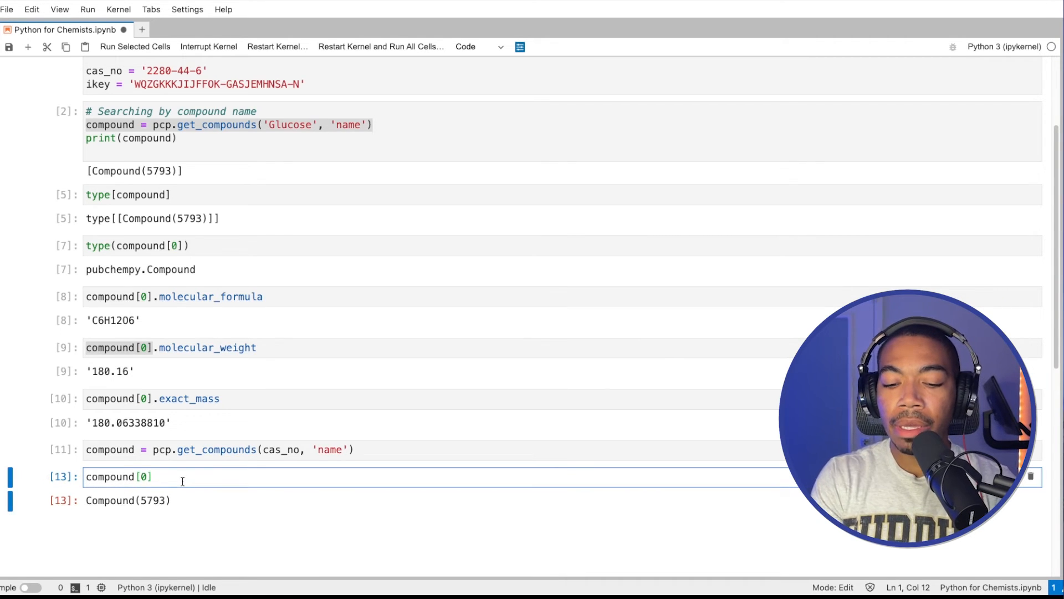
type(".synonyms")
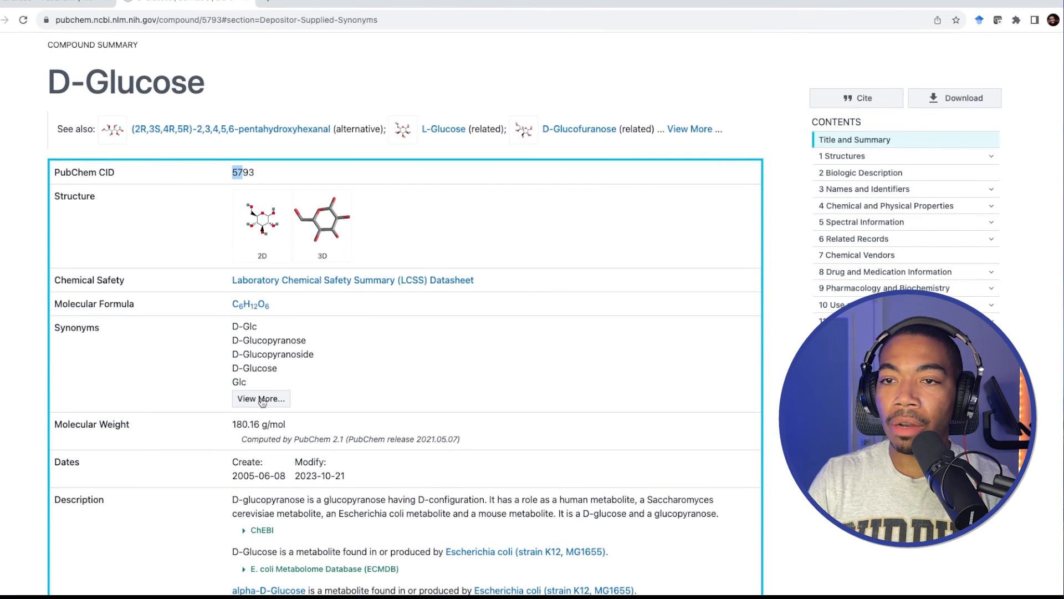
Step: Expand View More under D-Glucose Synonyms on PubChem and return to the notebook tab
left_click(261, 398)
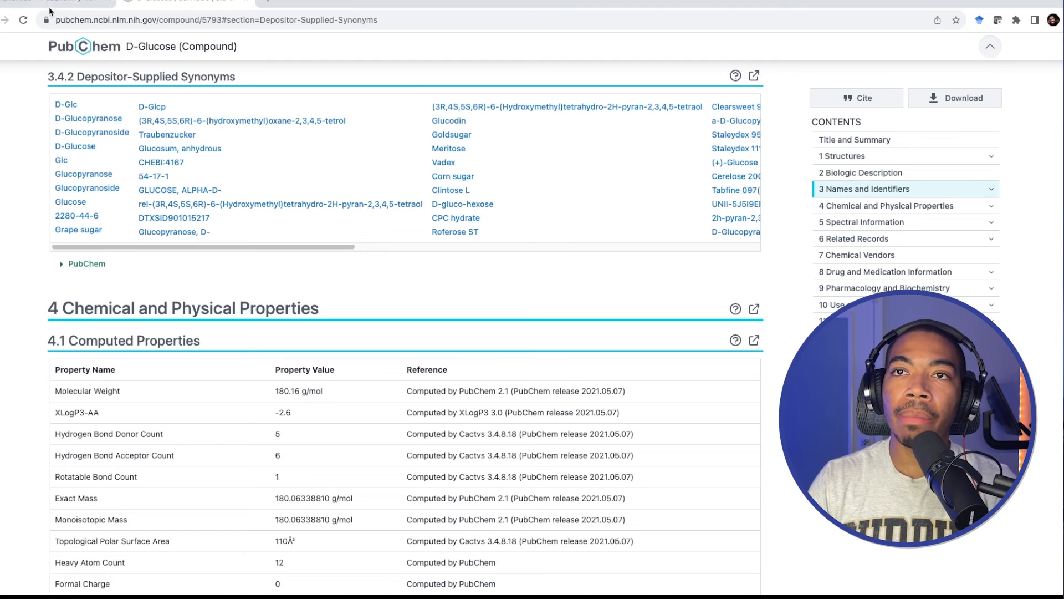
left_click(177, 2)
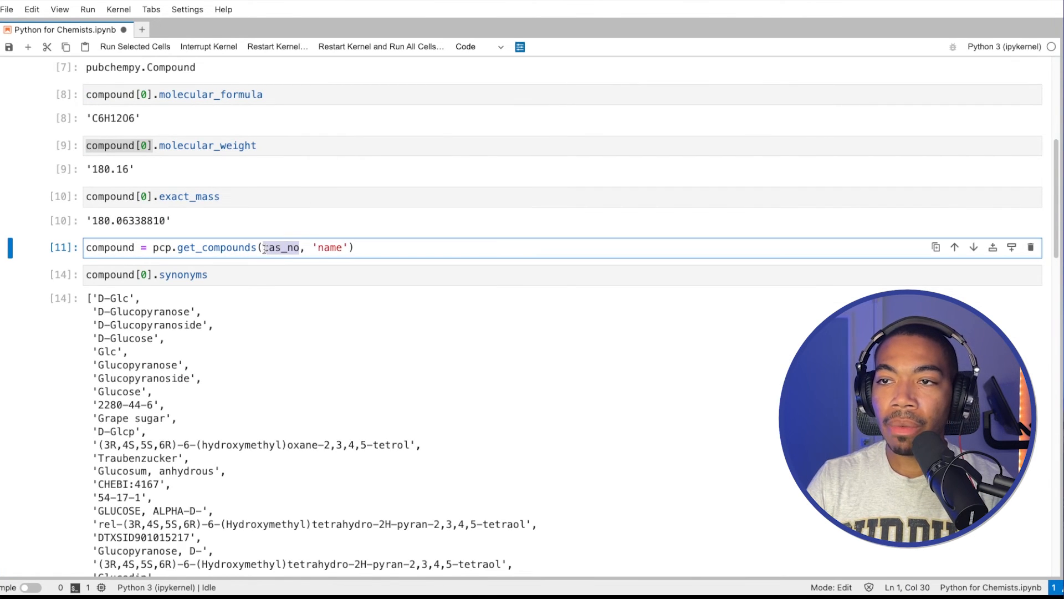
Step: Change the search term to 'Meritose' so the name search returns glucose's synonyms again
type("Meritose'")
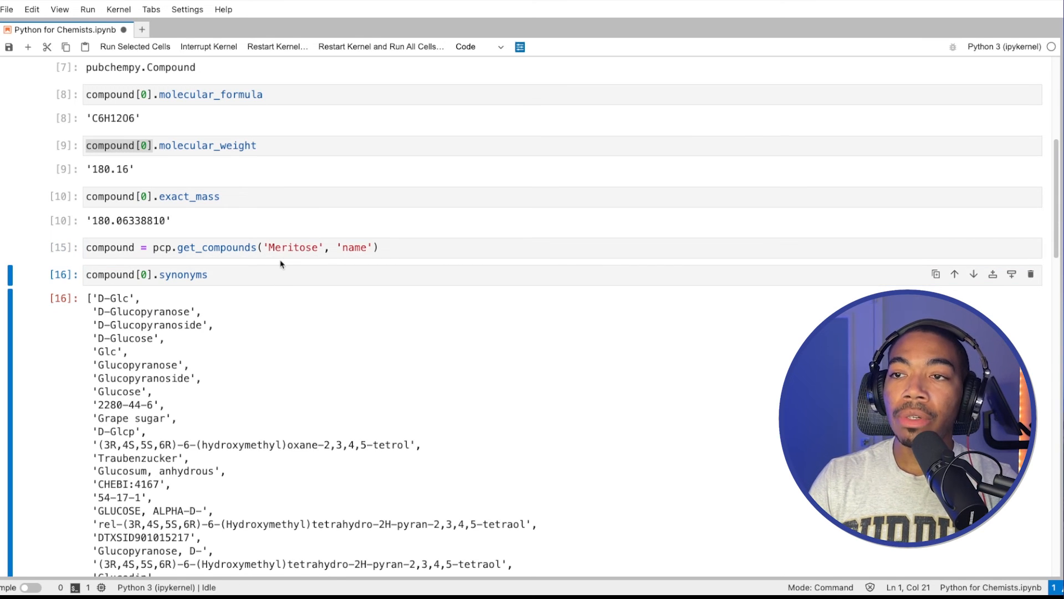
scroll("down", 3)
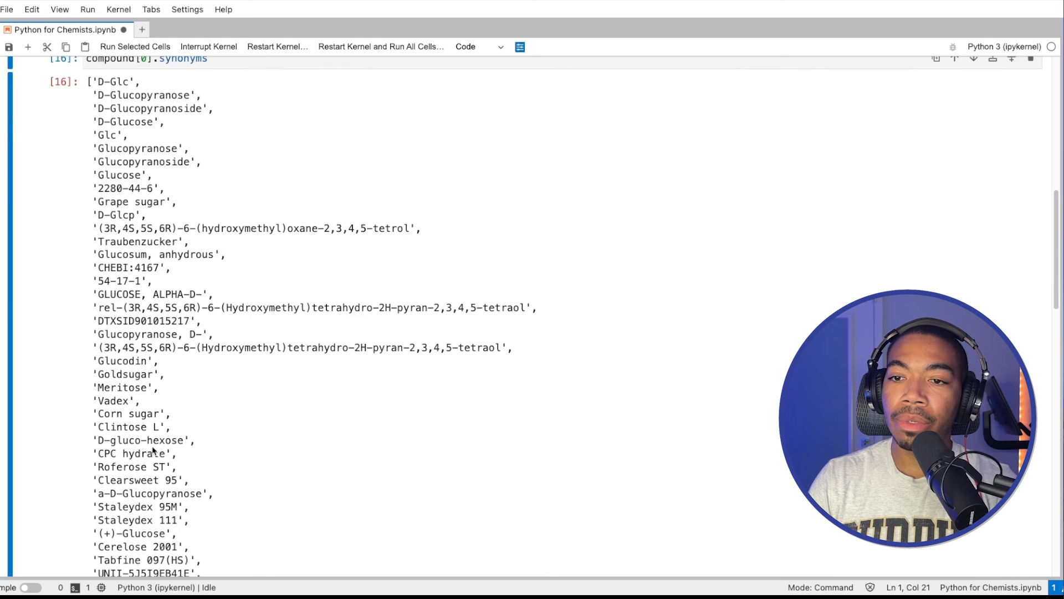
scroll("down", 3)
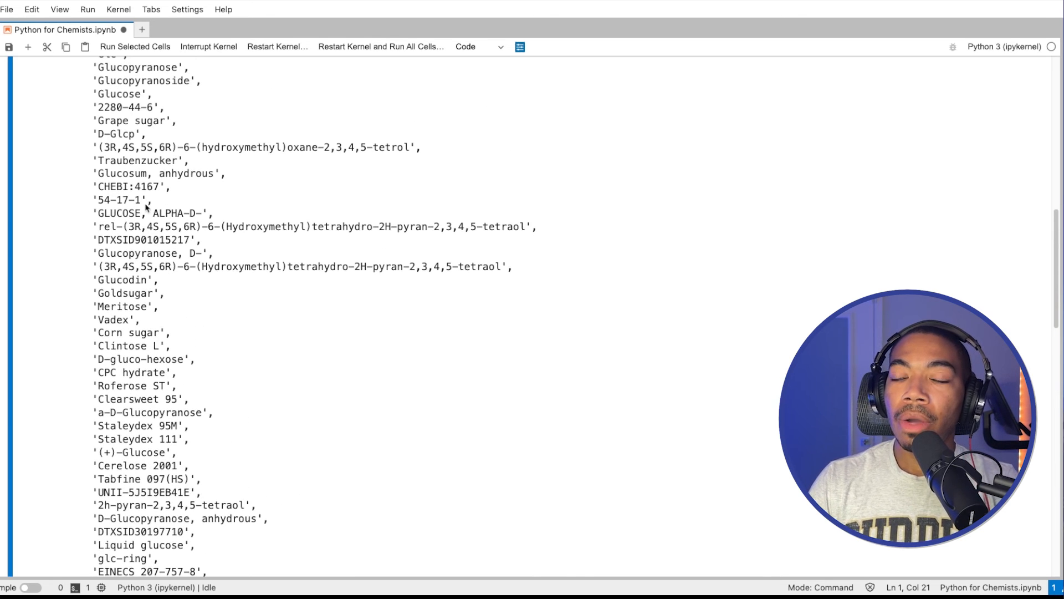
mouse_move(141, 202)
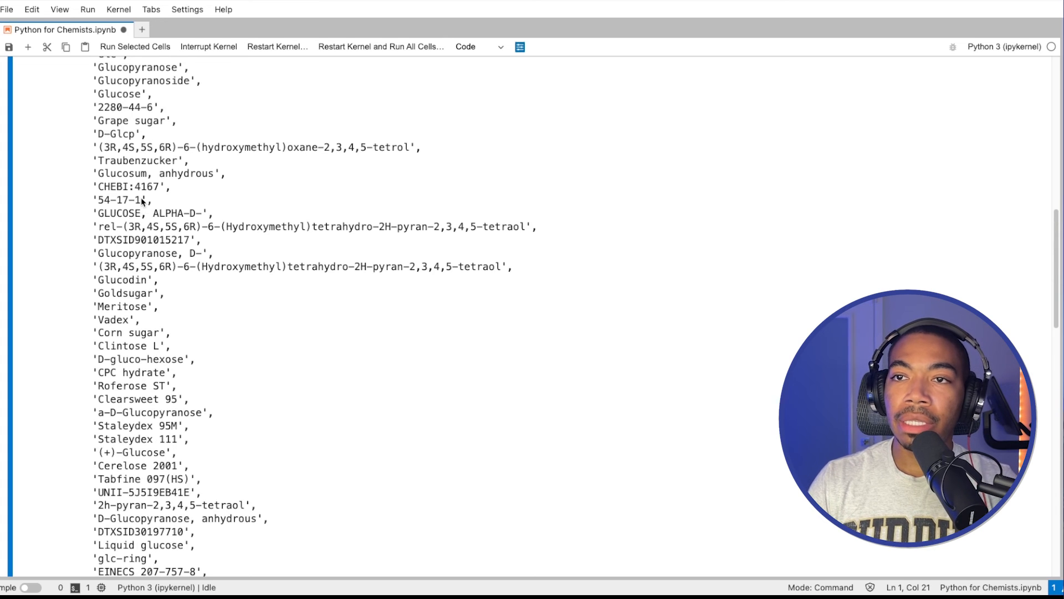
double_click(119, 199)
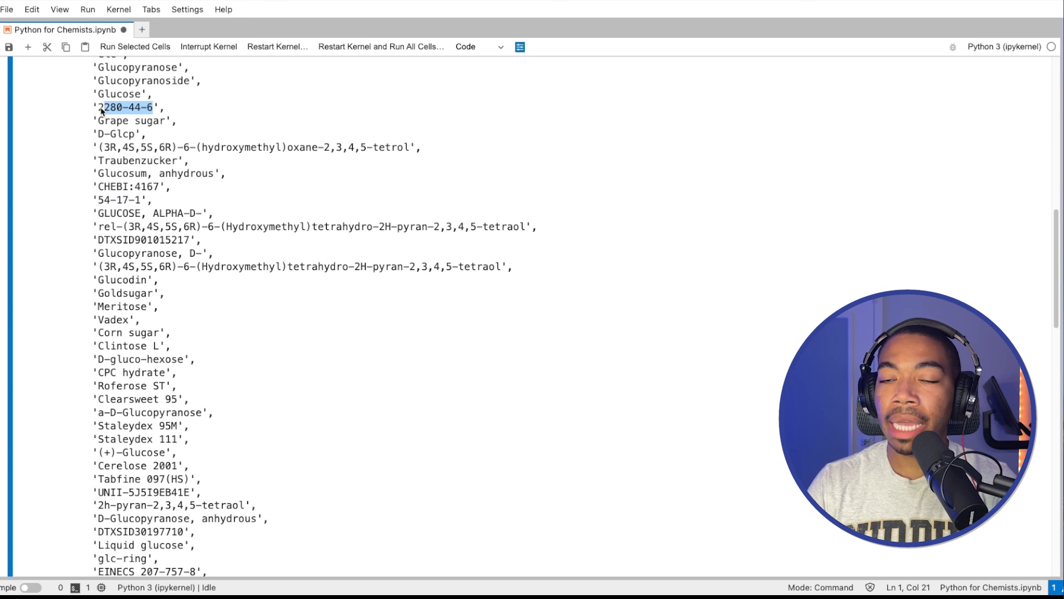
scroll("down", 3)
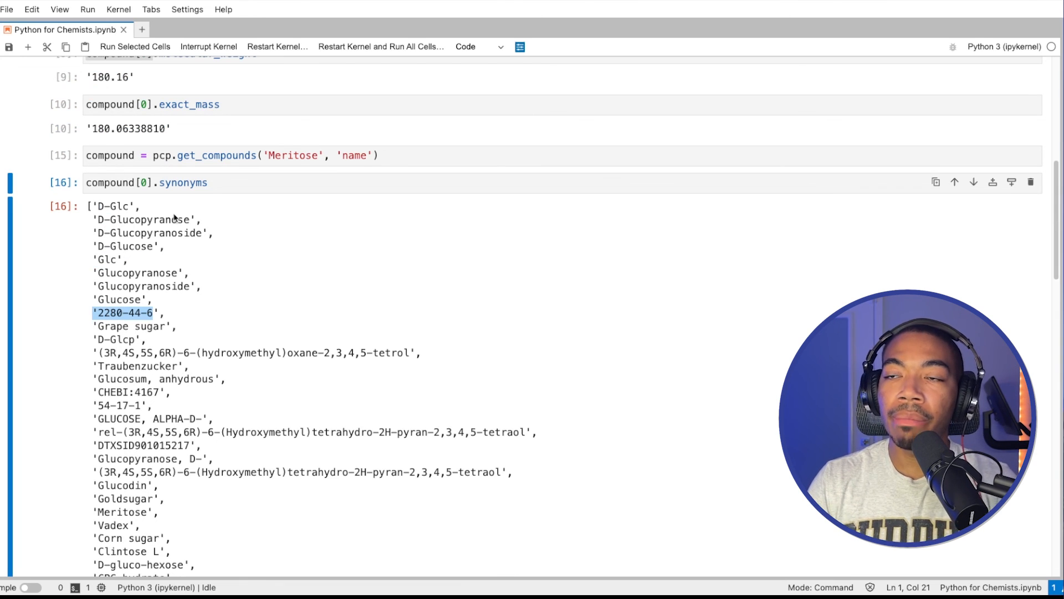
mouse_move(295, 197)
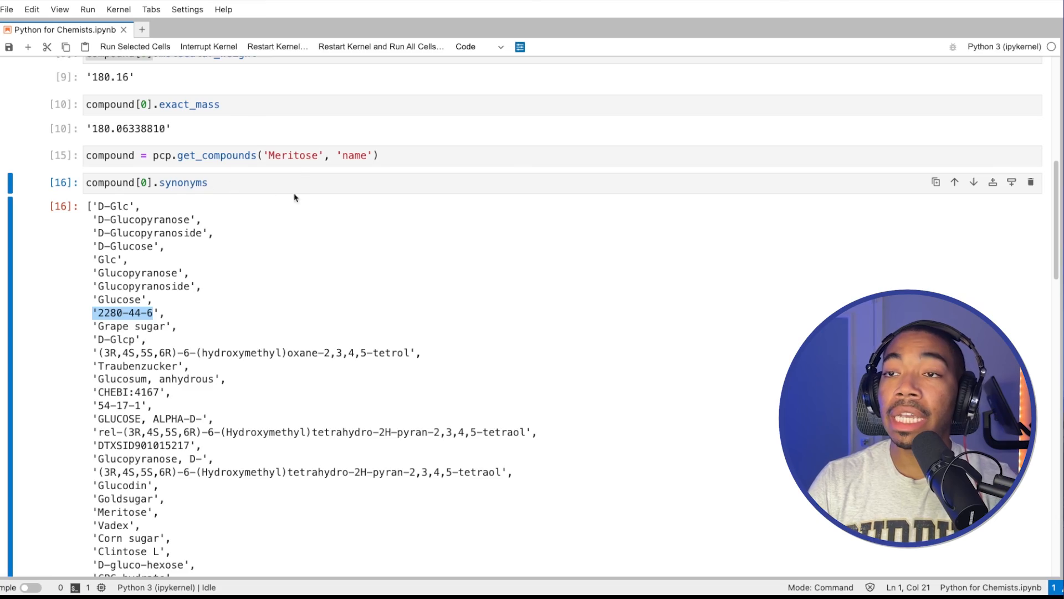